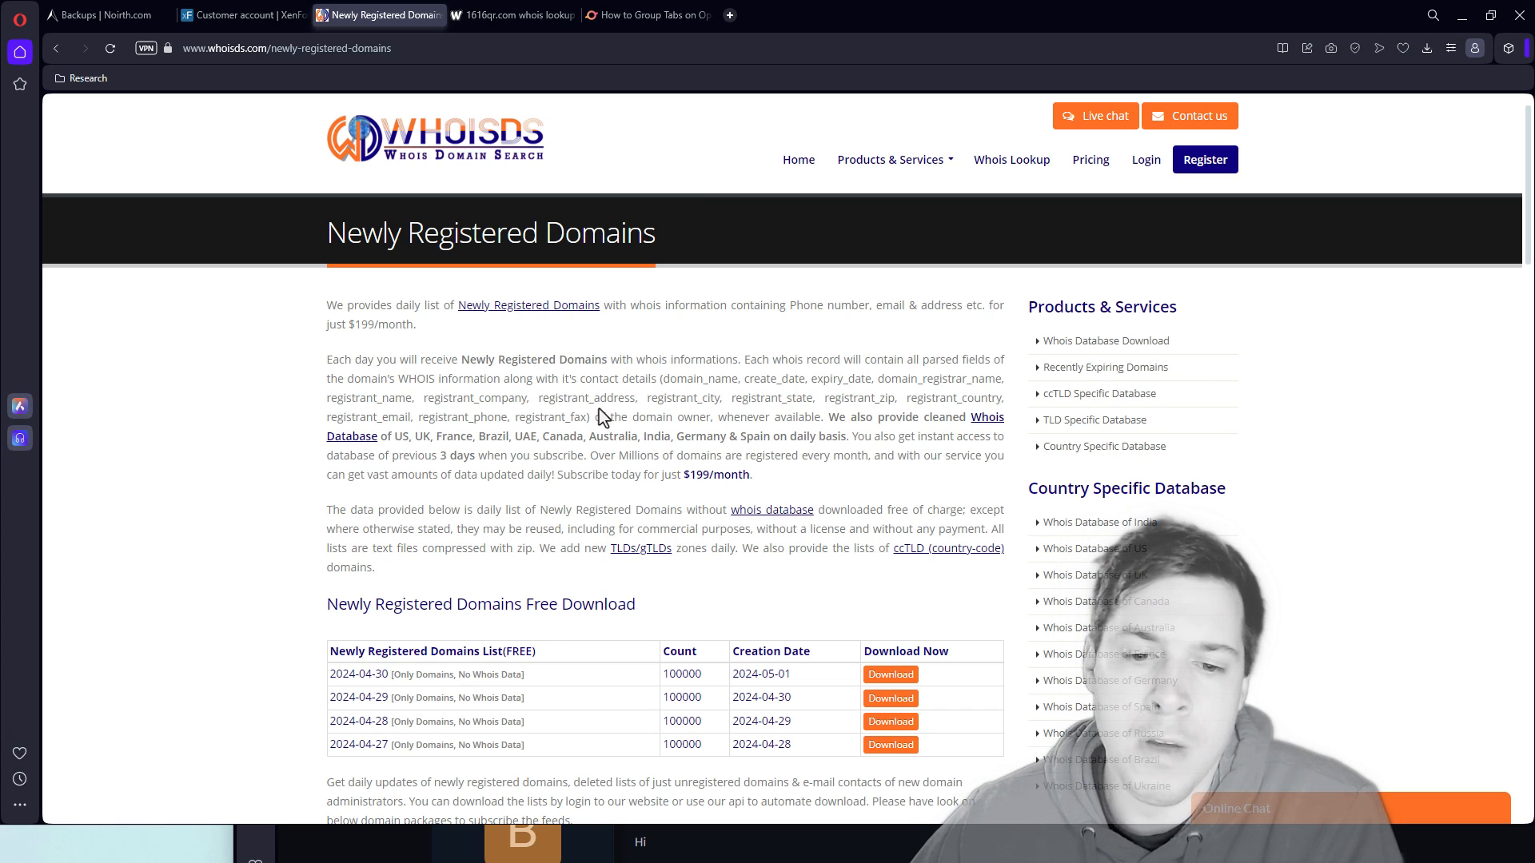
# Step: Download the 2024-04-30 free newly registered domains list from the WhoisDS table
pyautogui.scroll(-3)
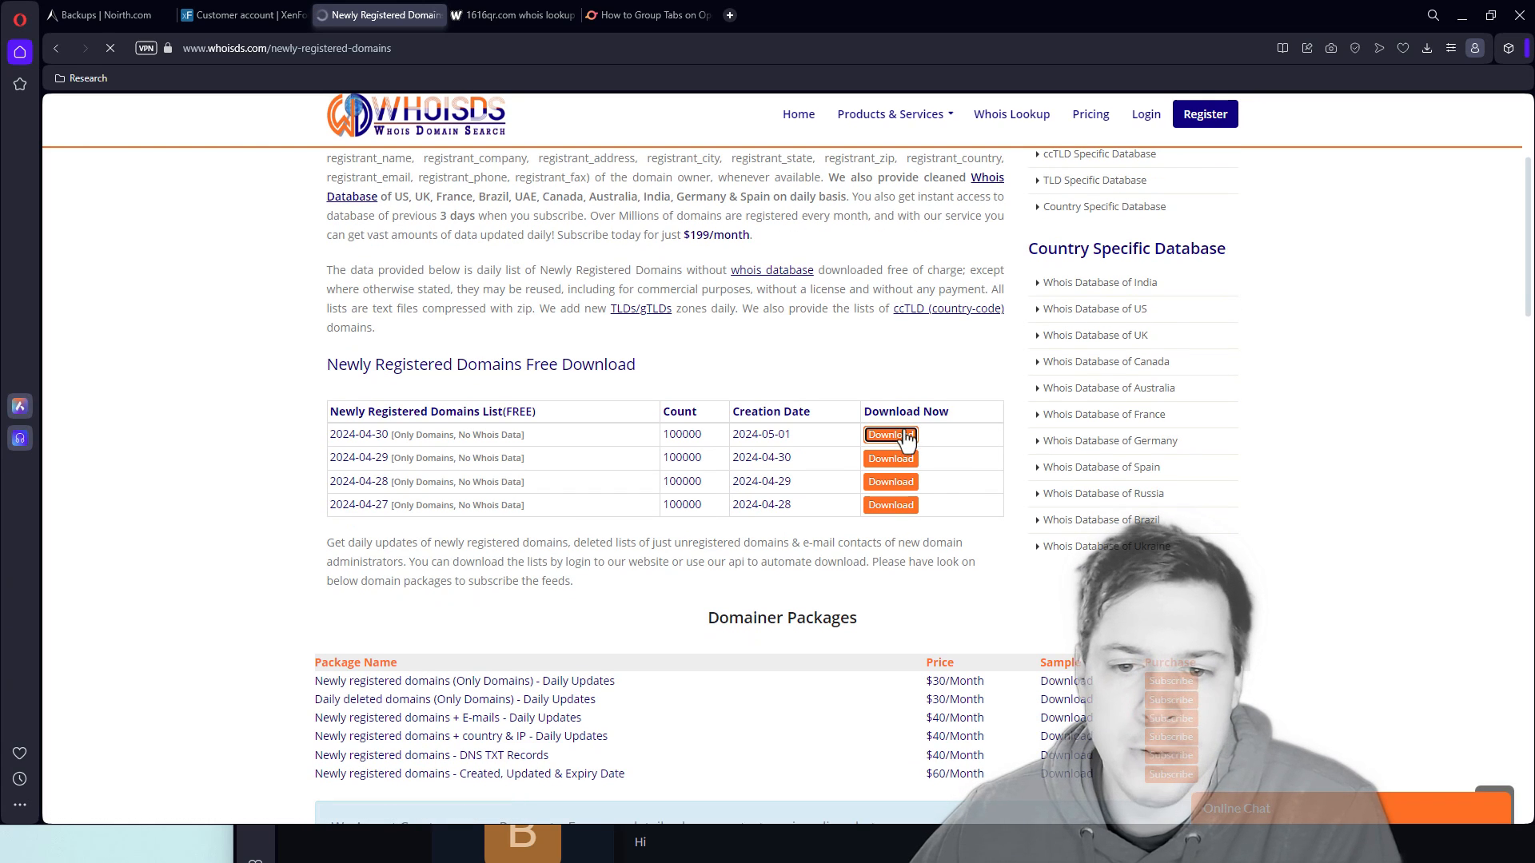
pyautogui.click(889, 434)
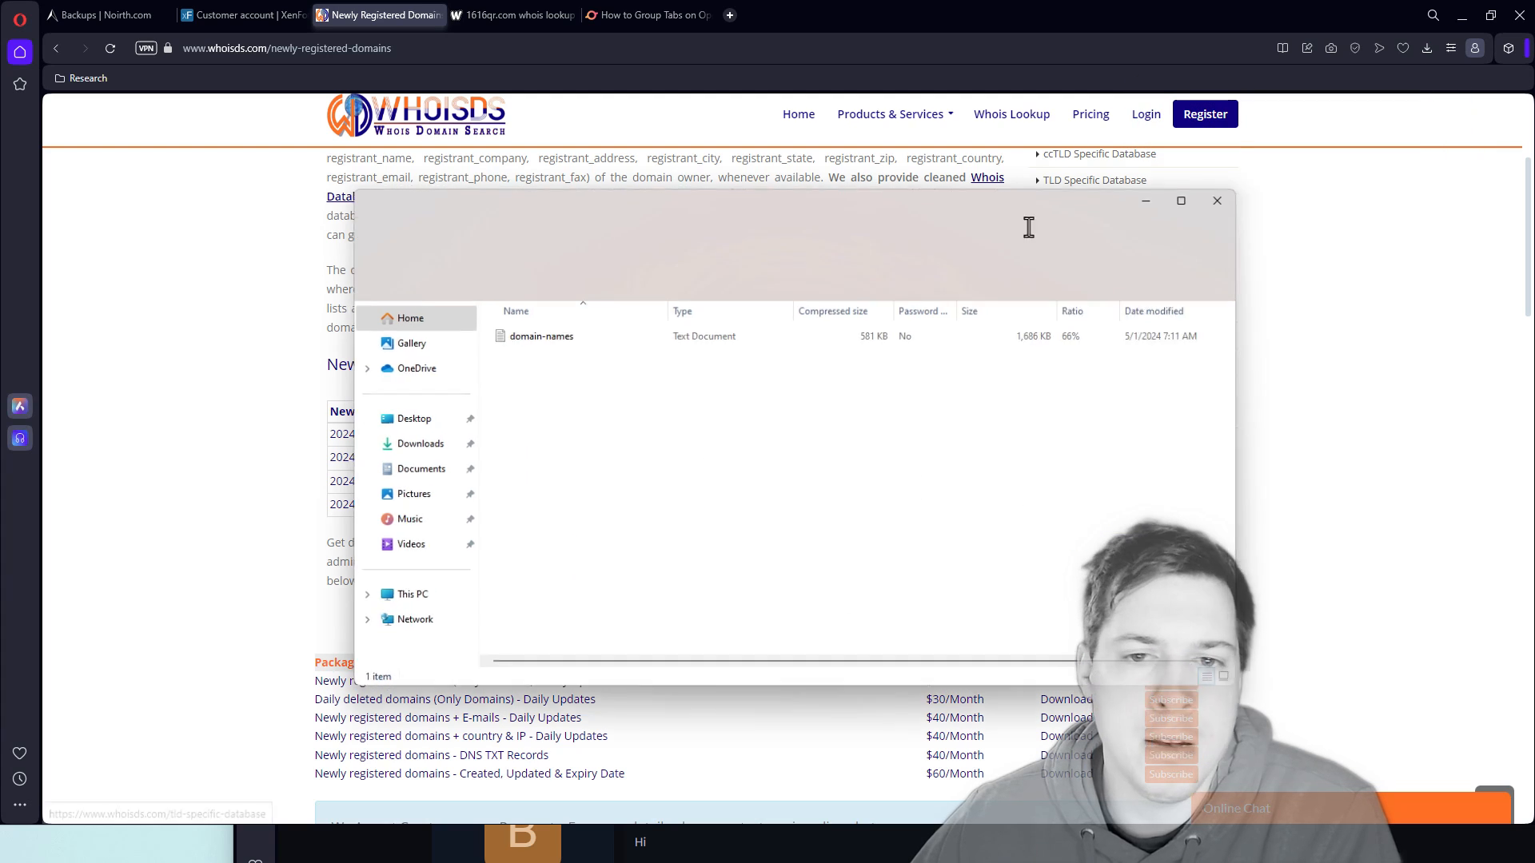
# Step: Open the domain-names text file from the downloaded zip in Notepad
pyautogui.doubleClick(542, 336)
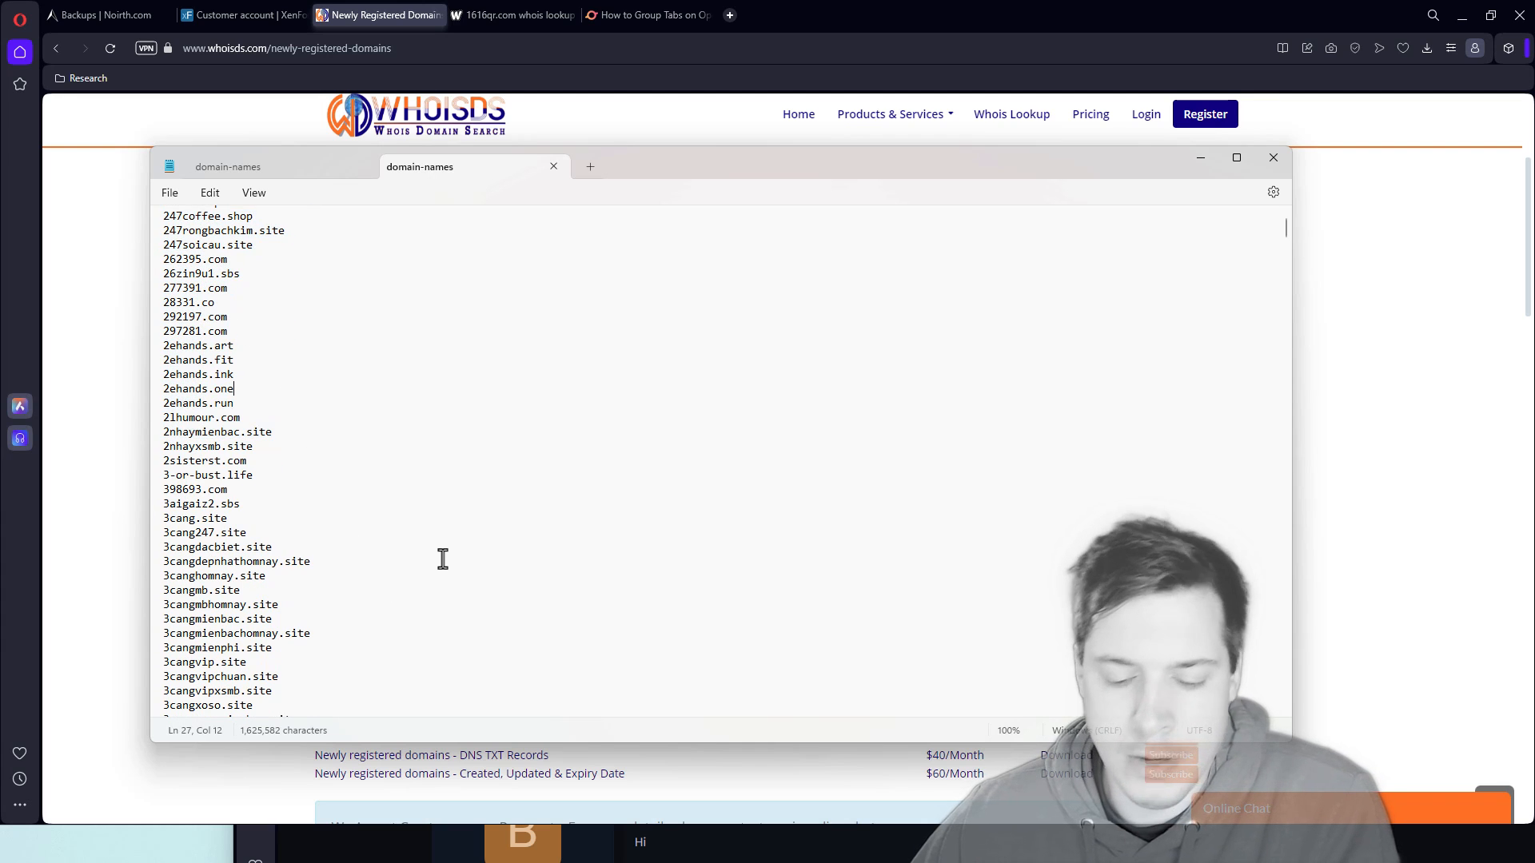
# Step: Browse the domain list in Notepad before switching to the PowerShell window
pyautogui.rightClick(662, 844)
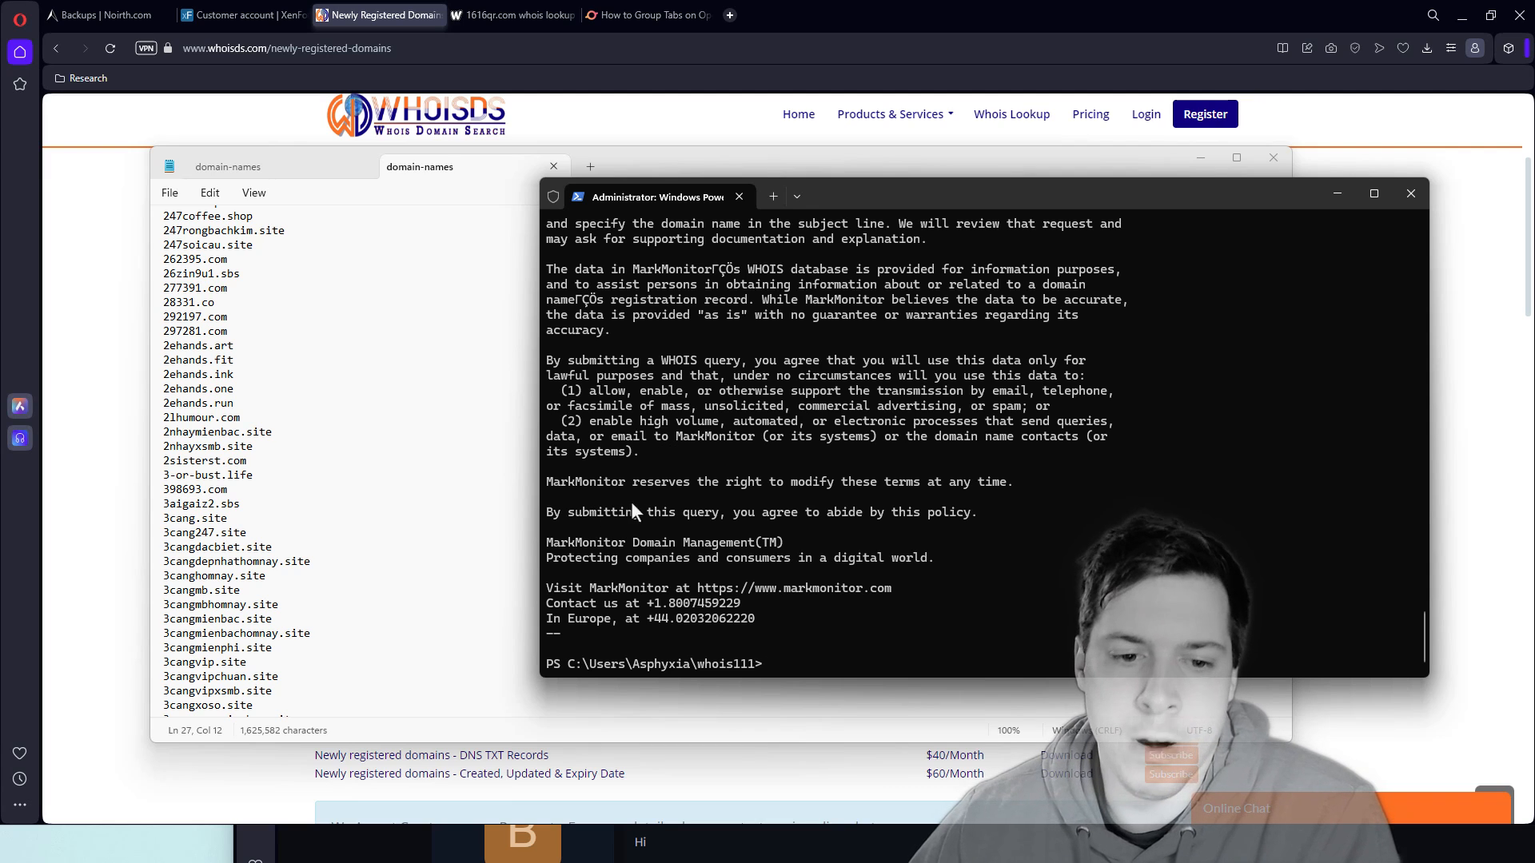
# Step: Drag the PowerShell window toward the upper right beside the Notepad domain list
pyautogui.moveTo(655, 195); pyautogui.dragTo(695, 123)
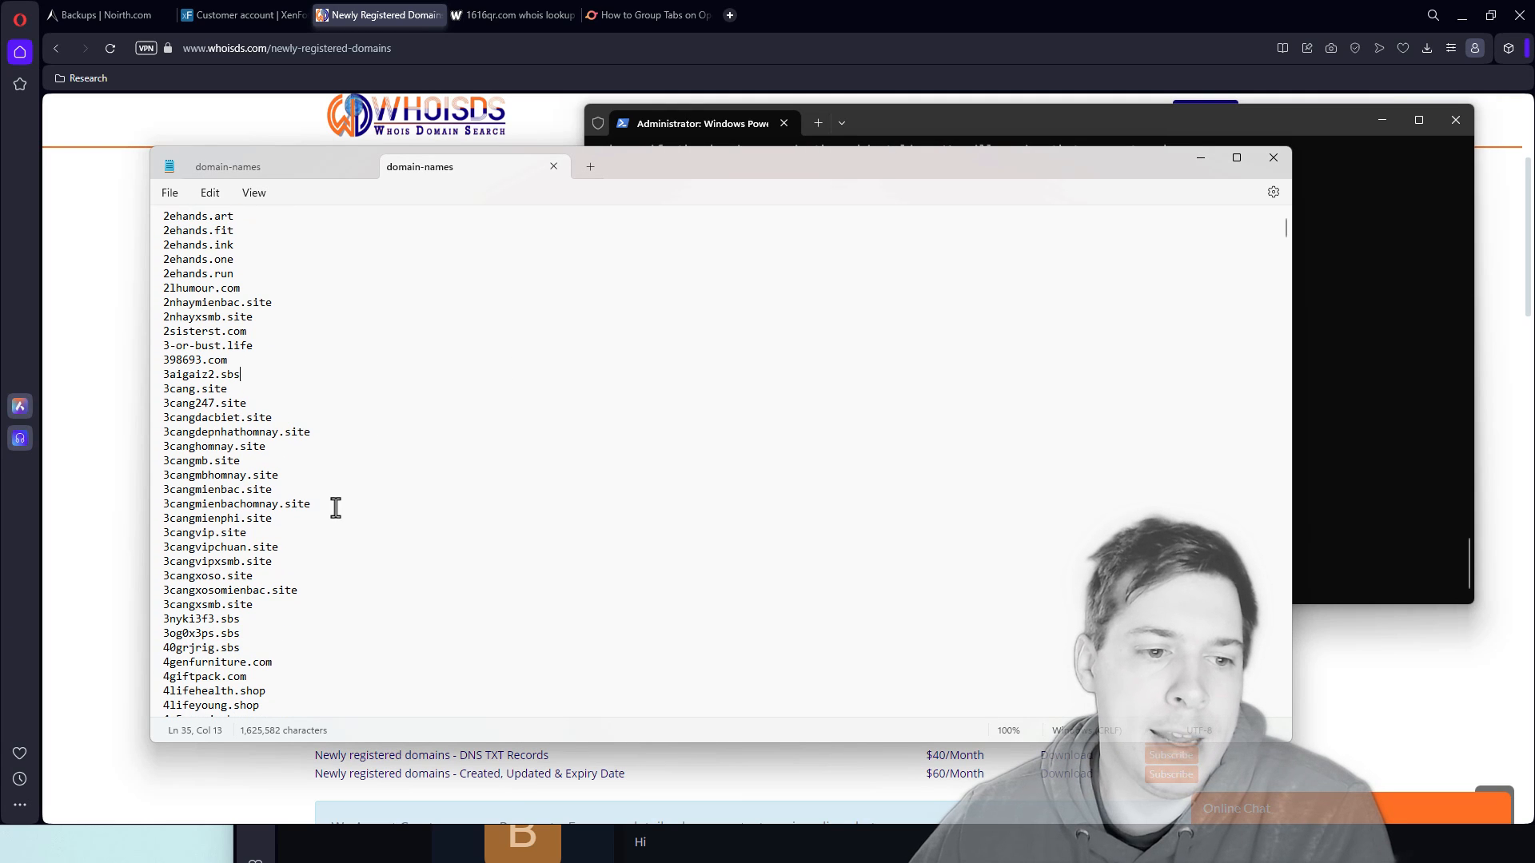
# Step: Run whois 3cangvip.site, which fails to reach the SITE whois server
pyautogui.doubleClick(203, 531)
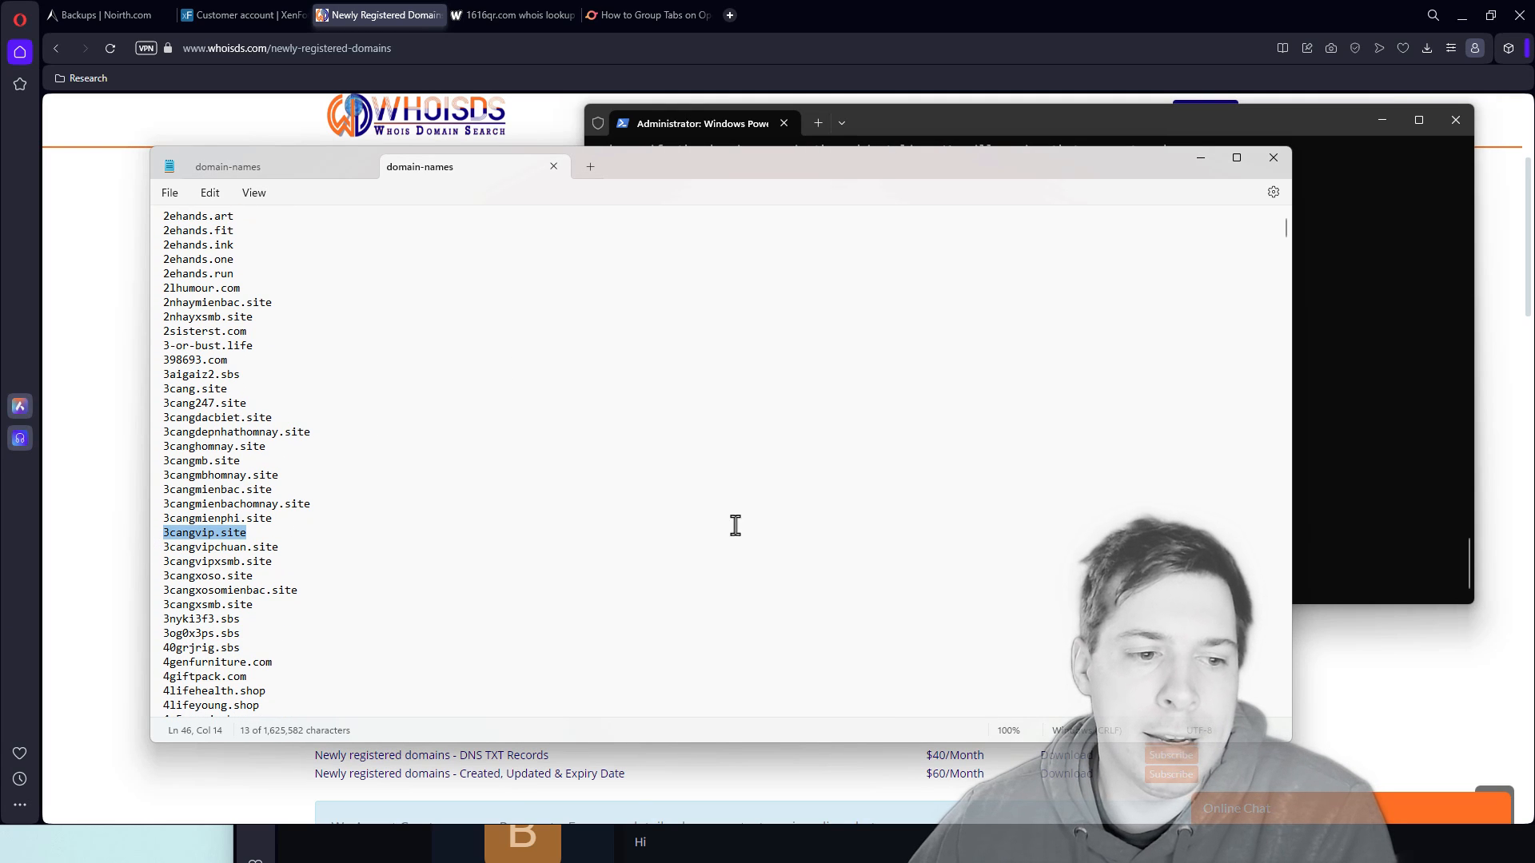
pyautogui.write('who')
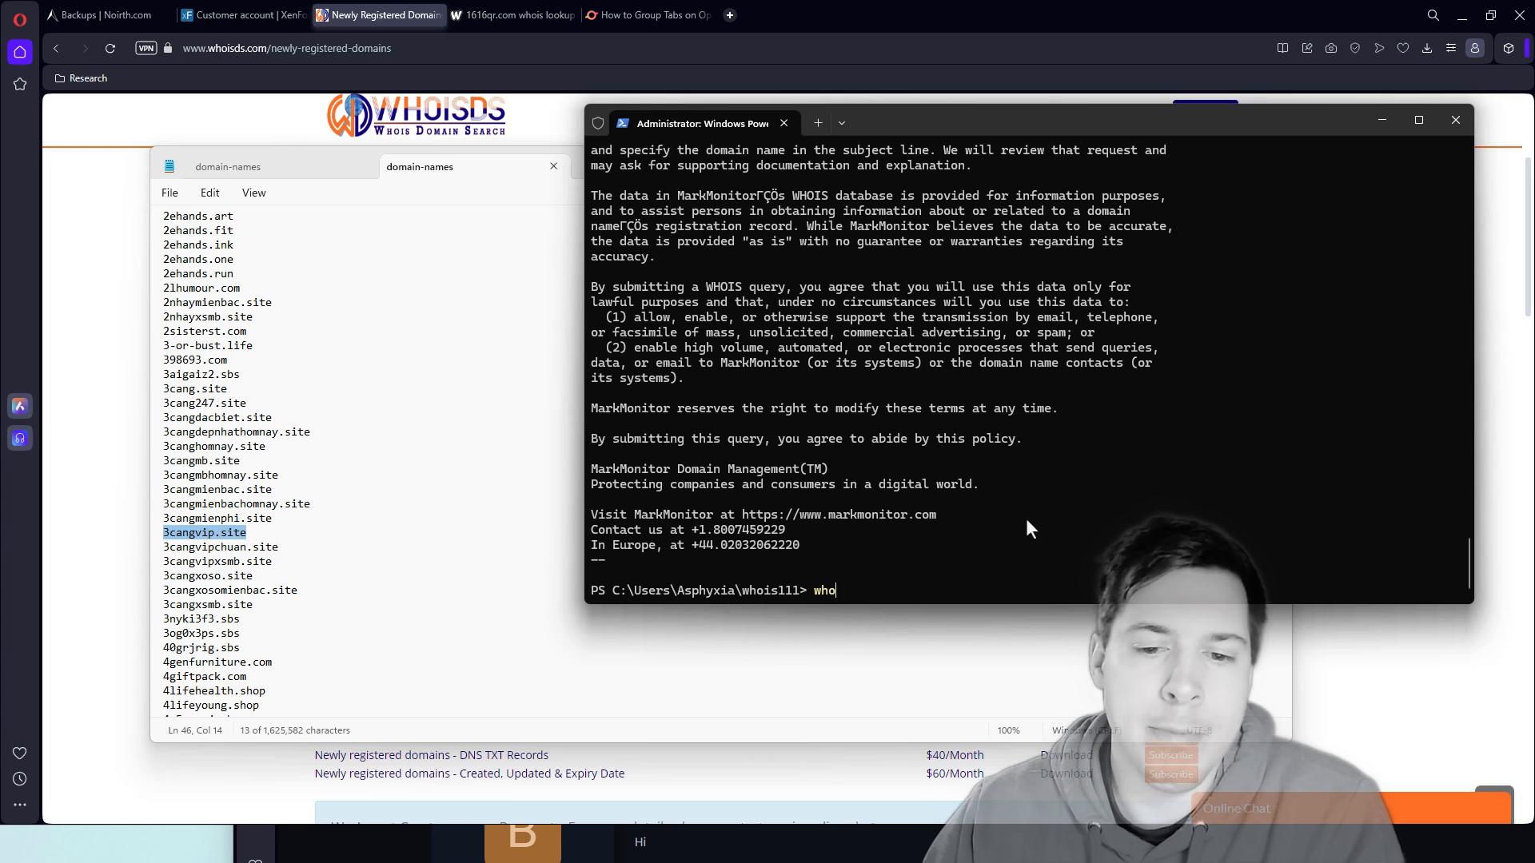
pyautogui.write('is 3cangvip.site')
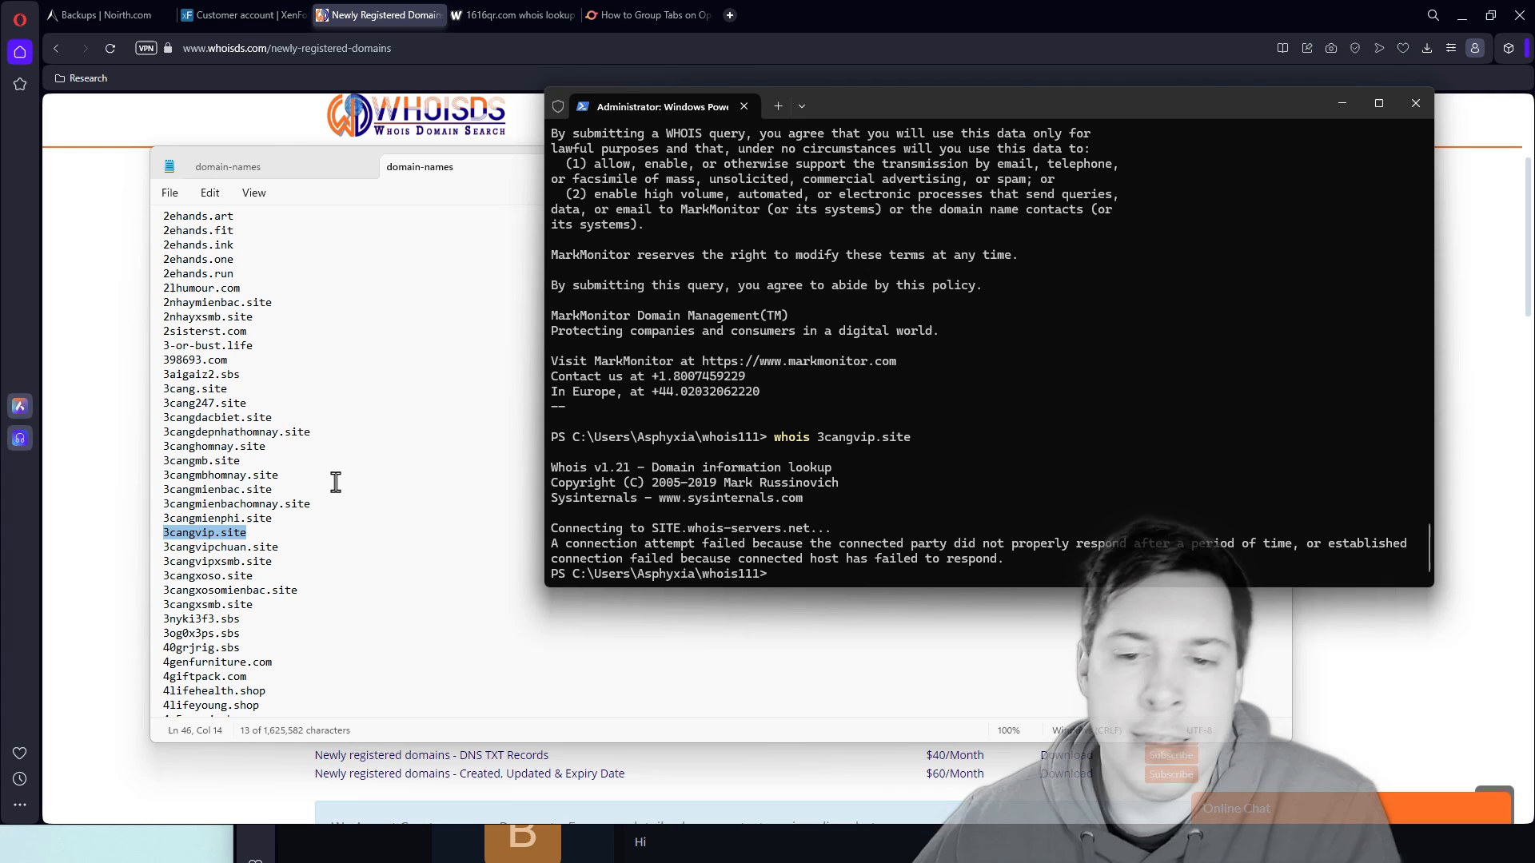
pyautogui.moveTo(287, 368)
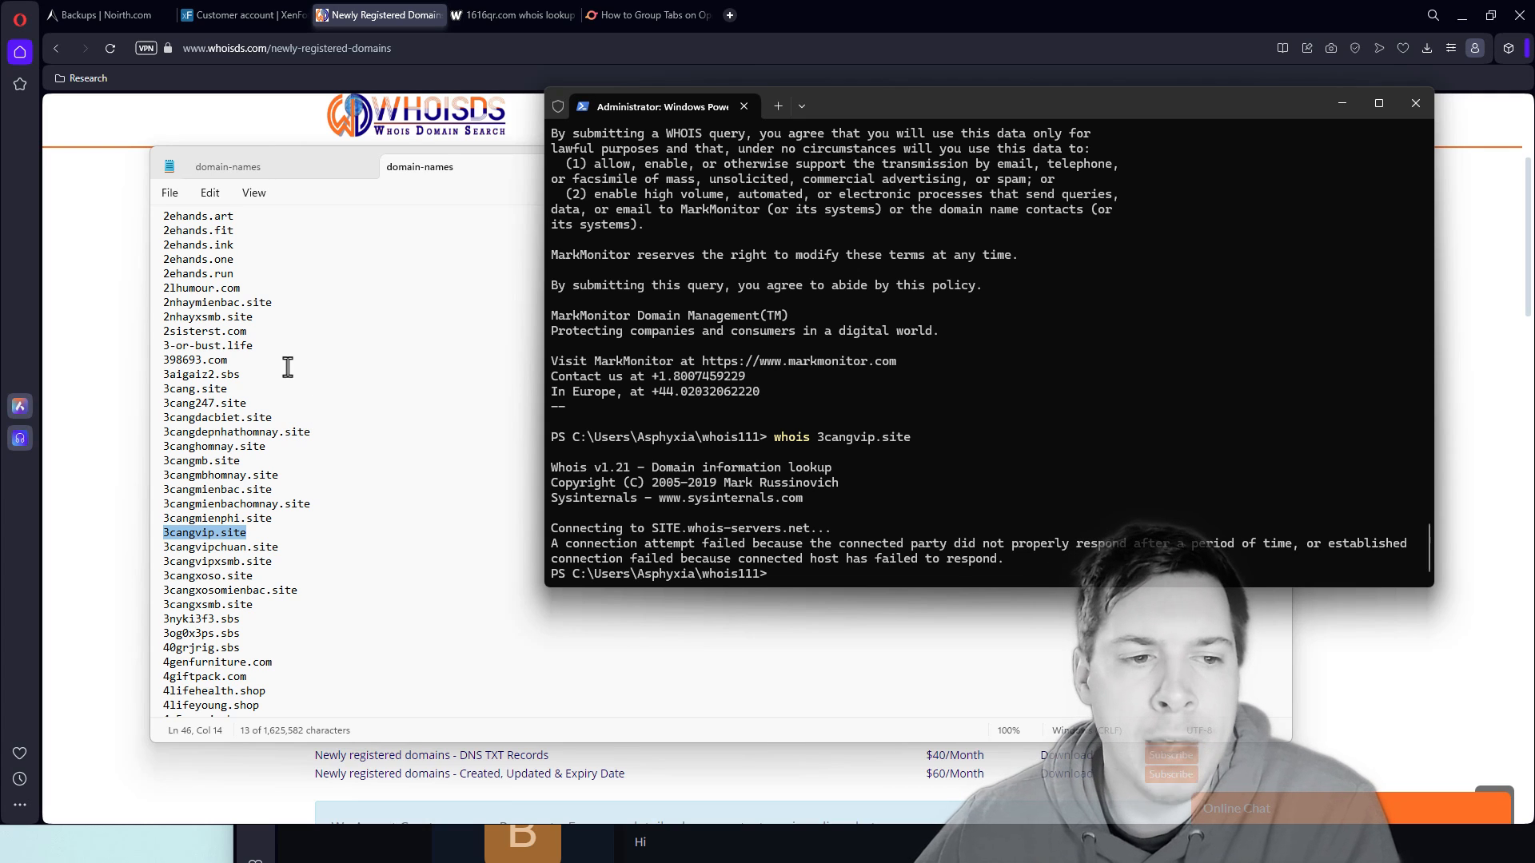
# Step: Run whois on 99091.shop (server busy) and then google.com, which returns a full record
pyautogui.scroll(-3)
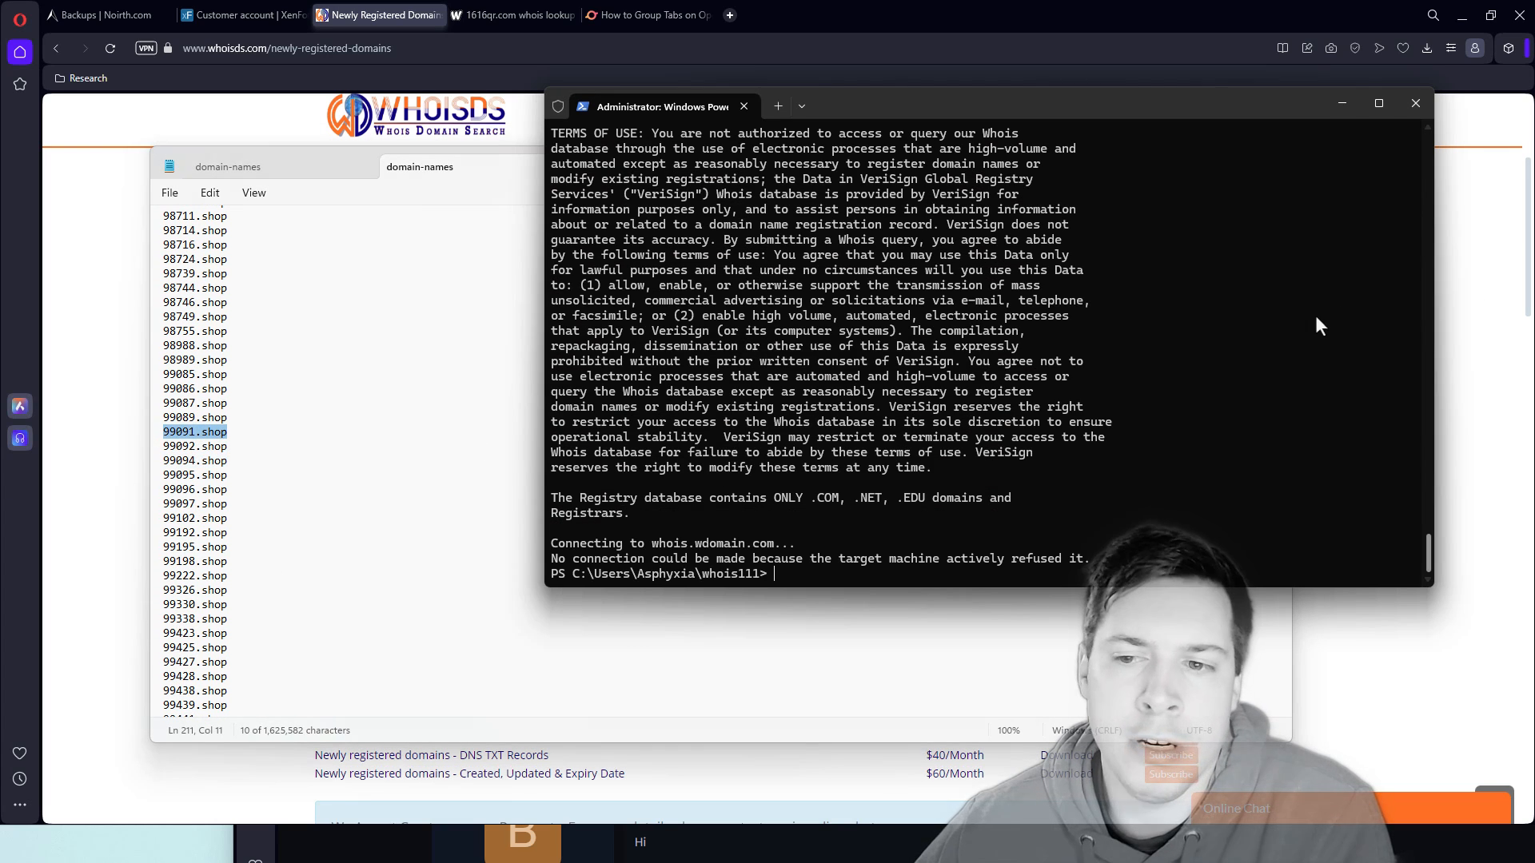
pyautogui.write('whois 99091.shop')
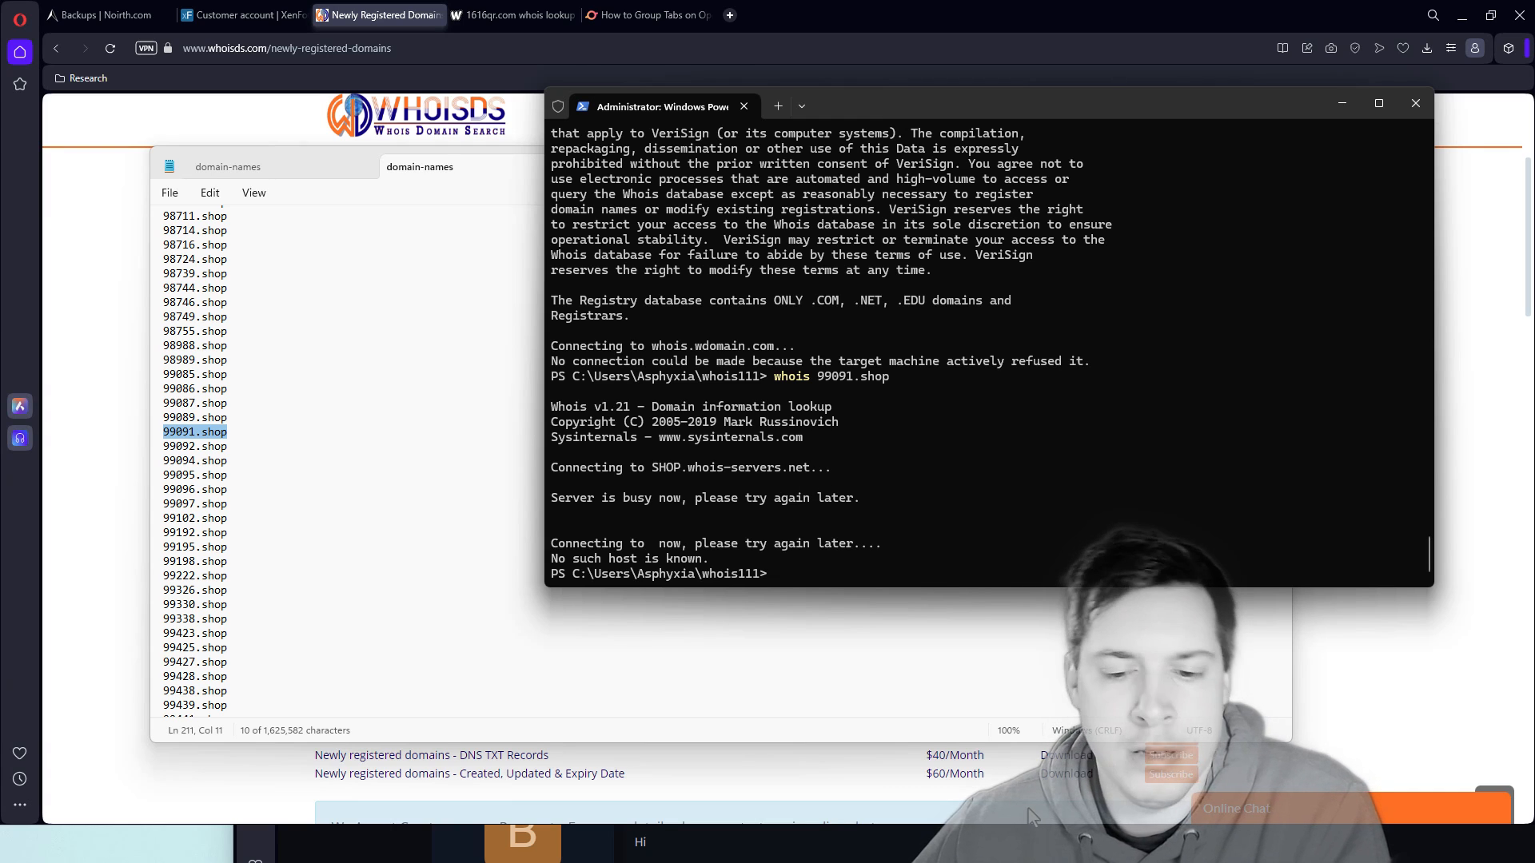
pyautogui.moveTo(315, 477)
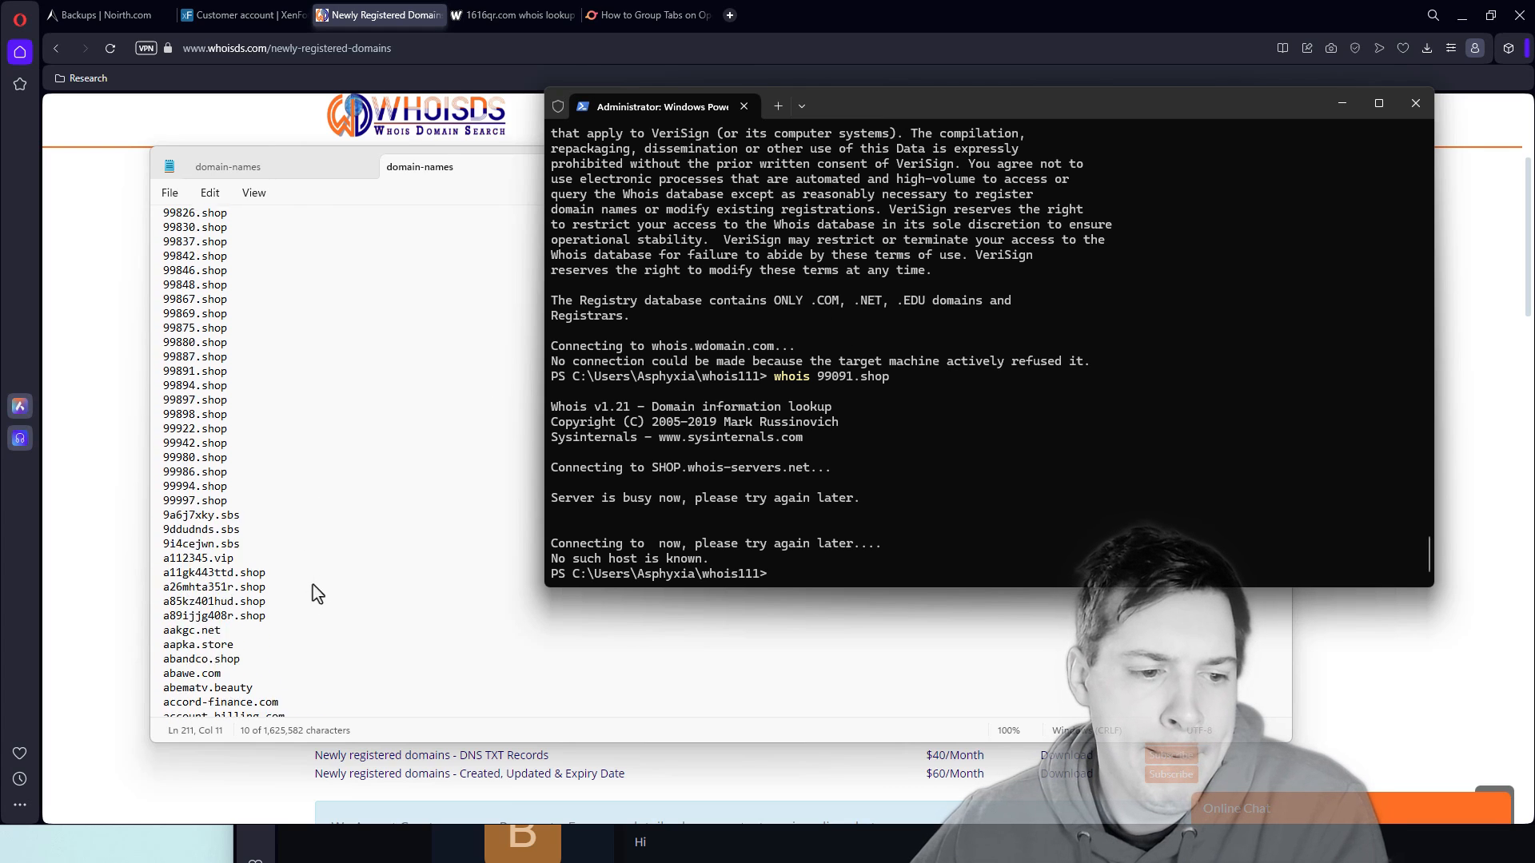
pyautogui.write('whois')
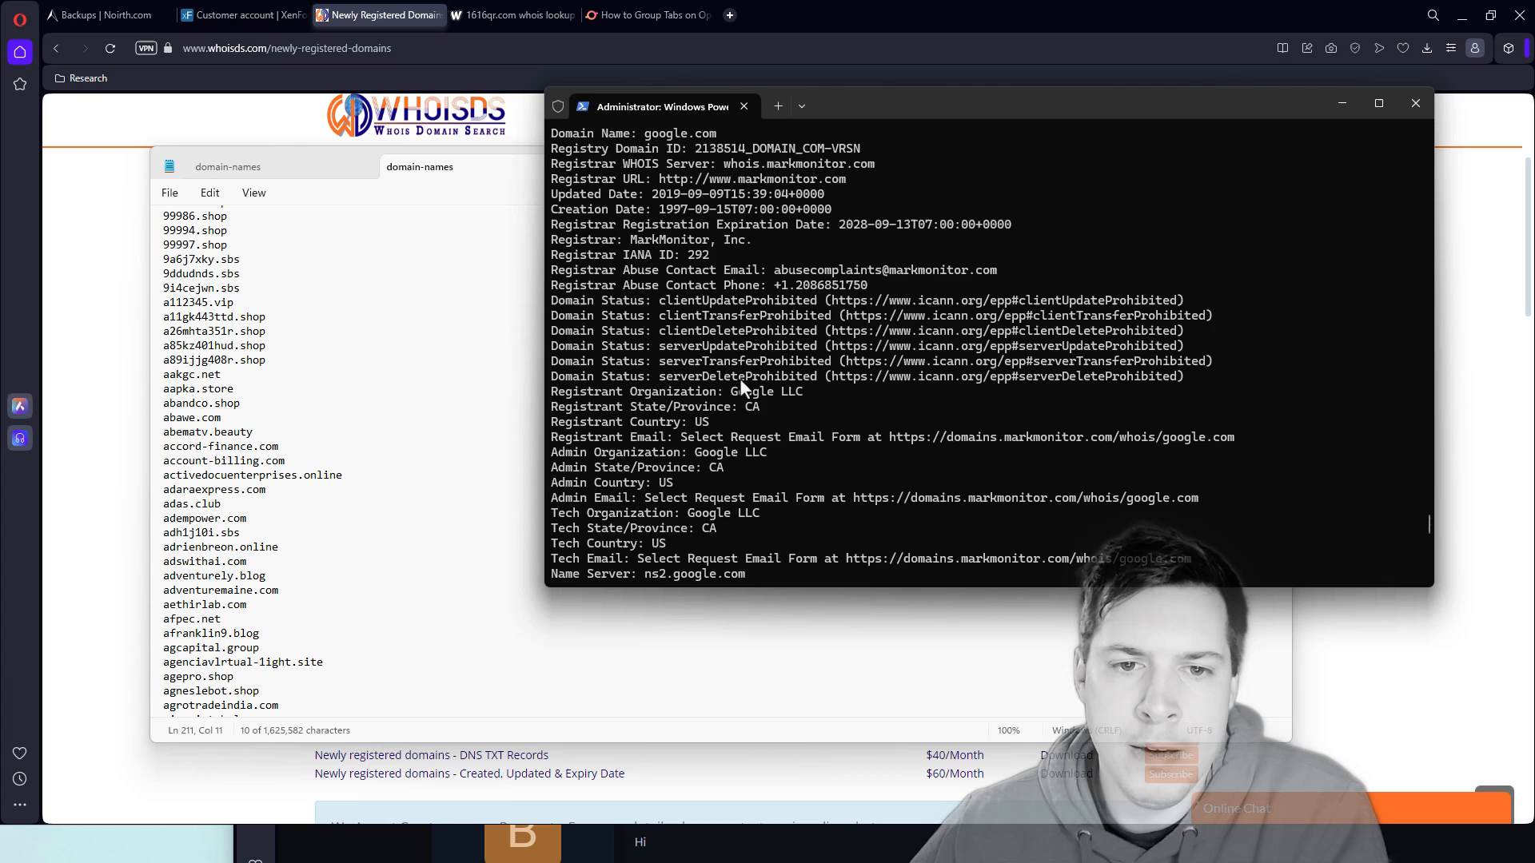
# Step: Highlight the Updated Date and Creation Date lines in the google.com whois output
pyautogui.scroll(-3)
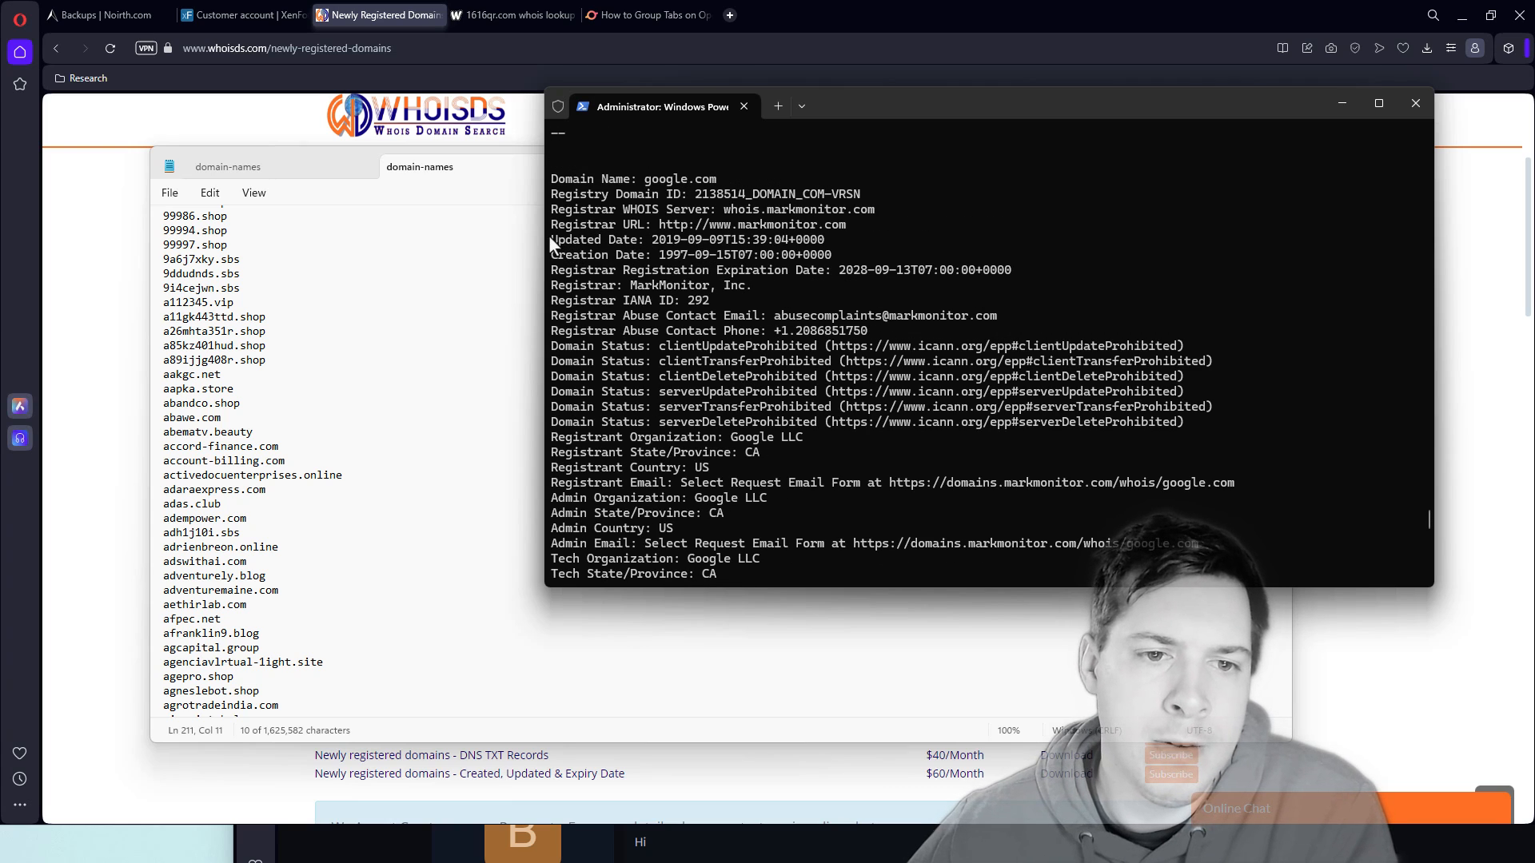
pyautogui.moveTo(554, 240); pyautogui.dragTo(832, 256)
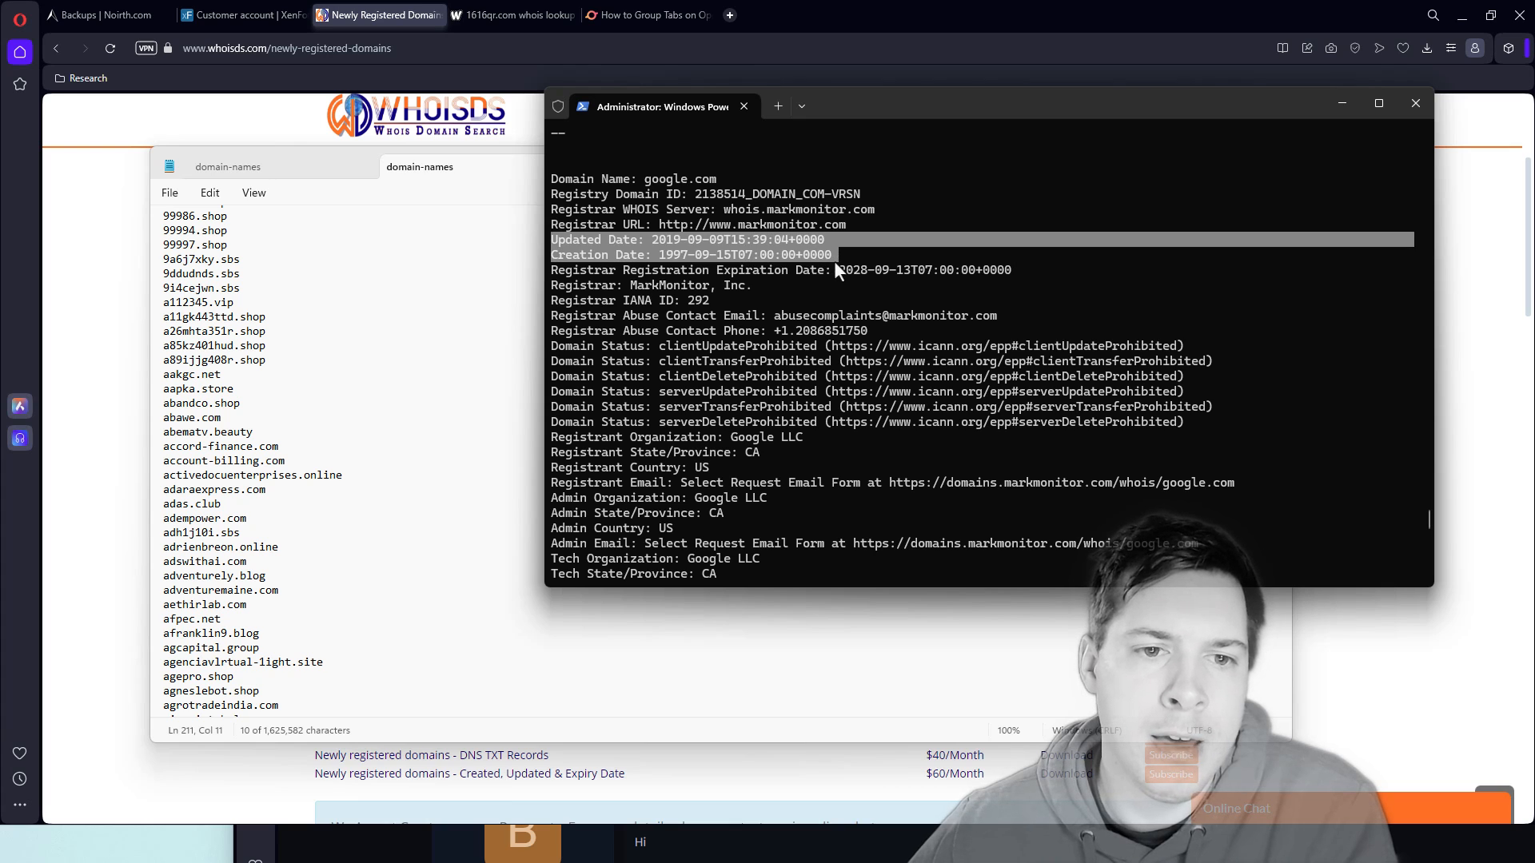
pyautogui.scroll(-3)
pyautogui.write('whois airgjob.co | findstr /i')
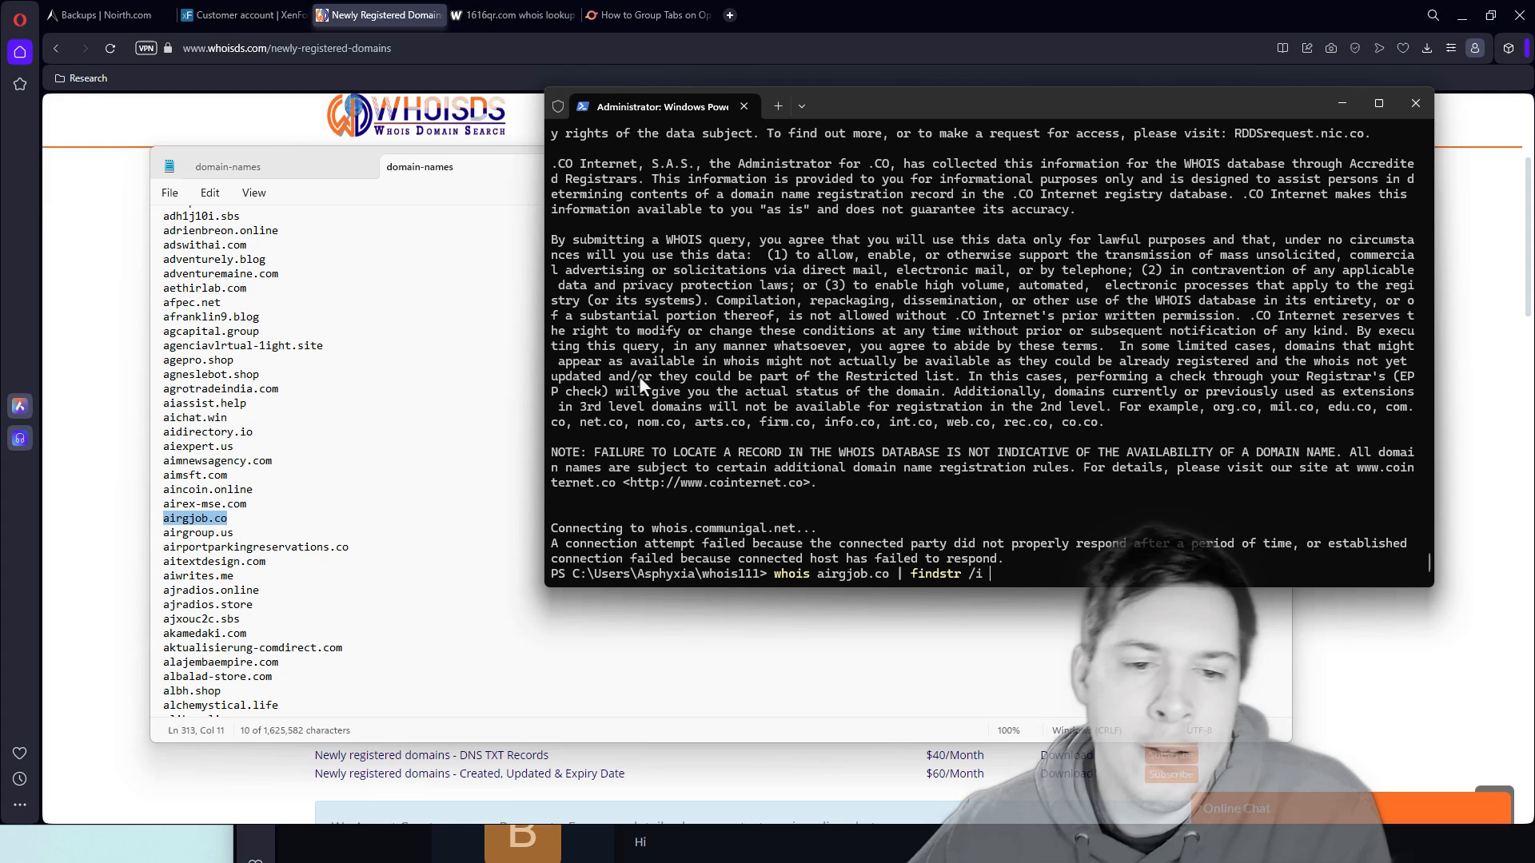
# Step: Run whois airgjob.co | findstr /i creat to get its creation date 2024-04-29T17:00:02Z
pyautogui.write('crea')
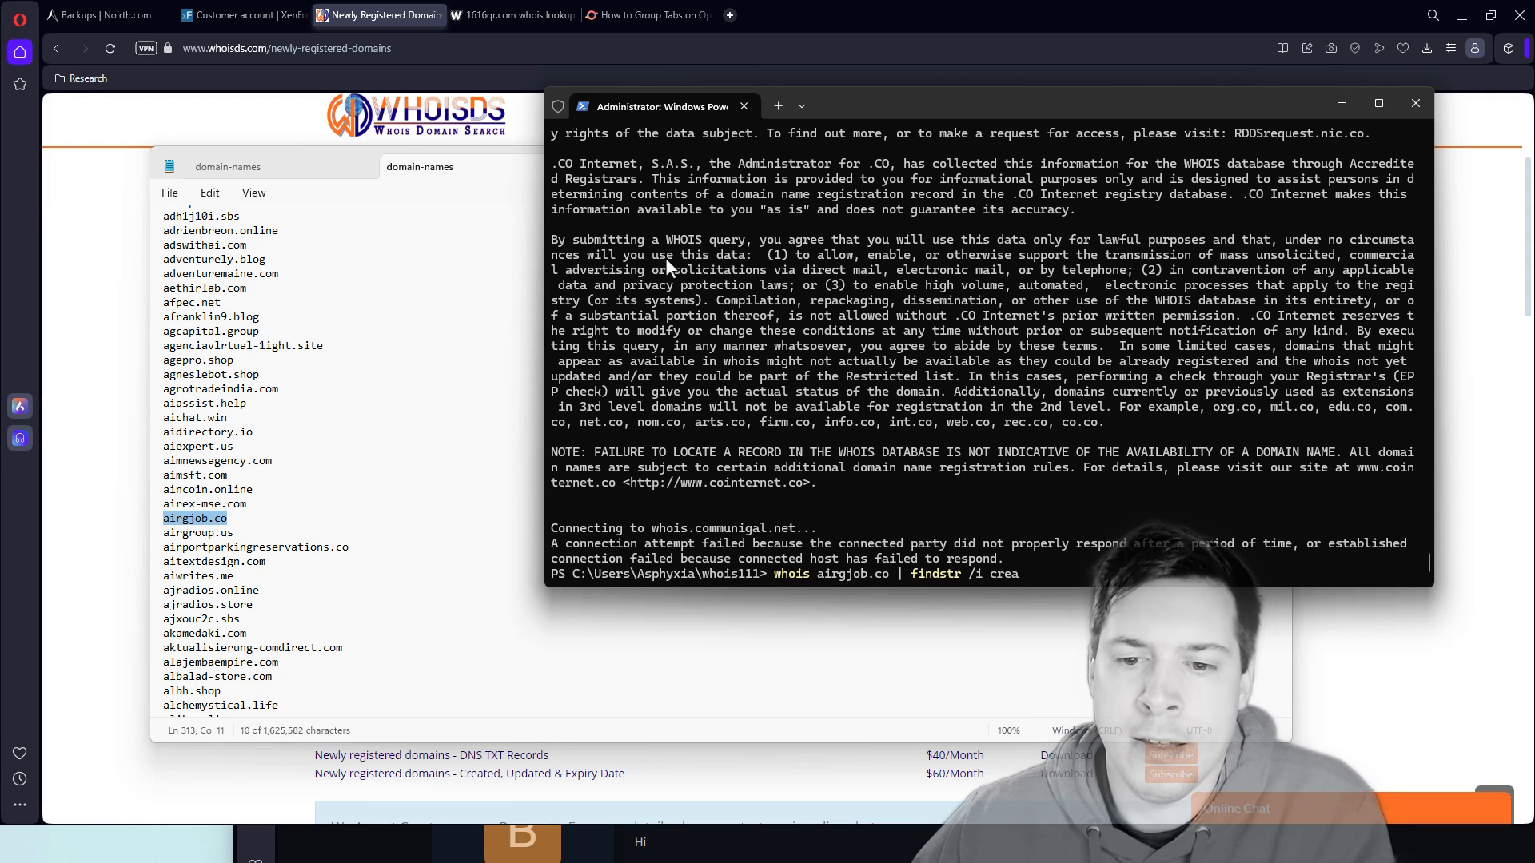
pyautogui.write('t')
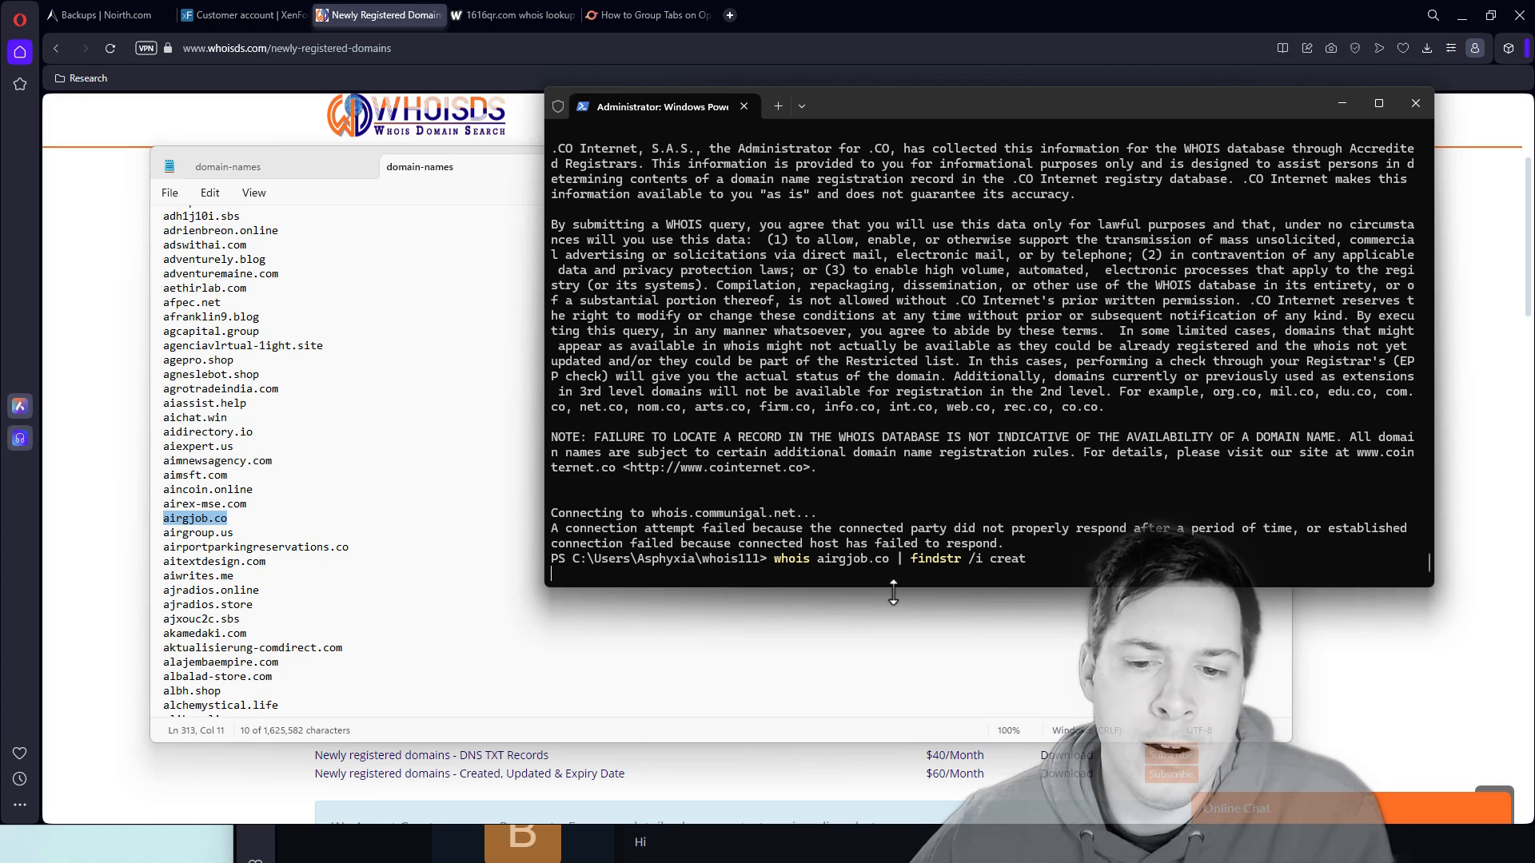
pyautogui.moveTo(945, 581)
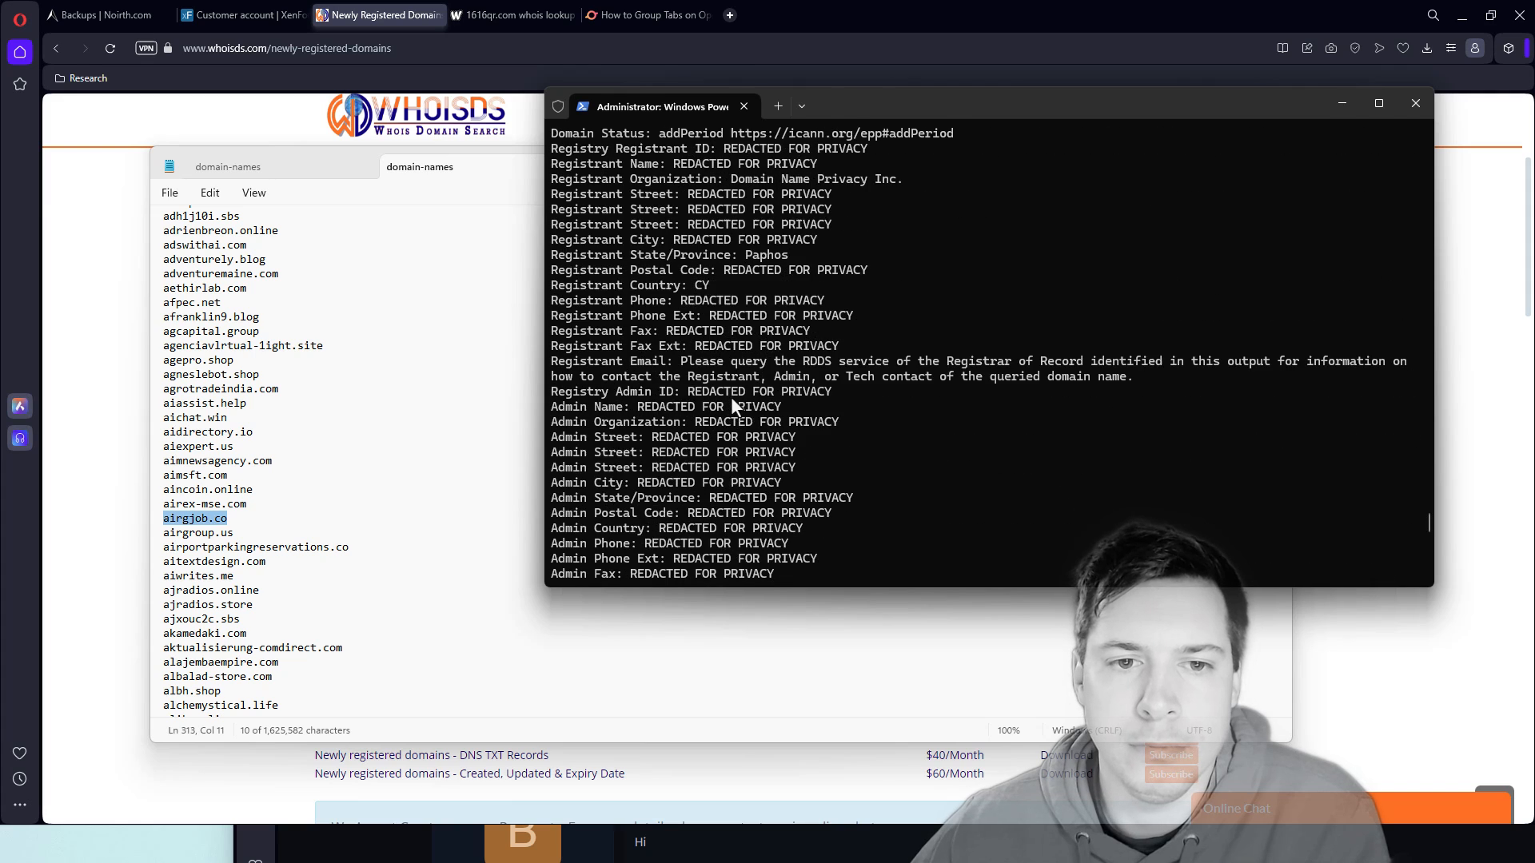
pyautogui.scroll(-3)
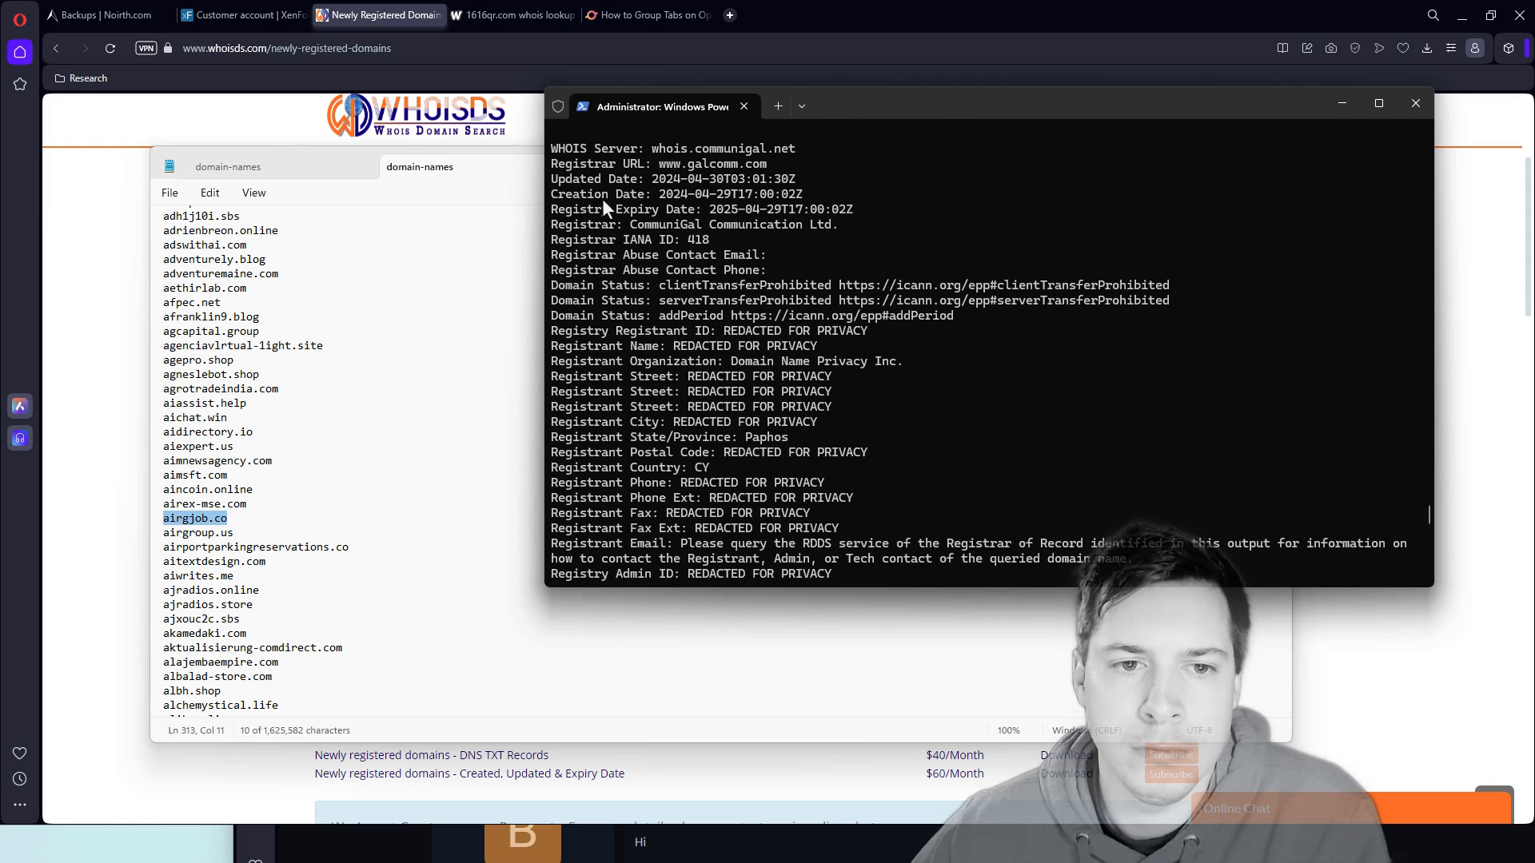
pyautogui.moveTo(625, 225)
pyautogui.write('whois  | findstr /i creat')
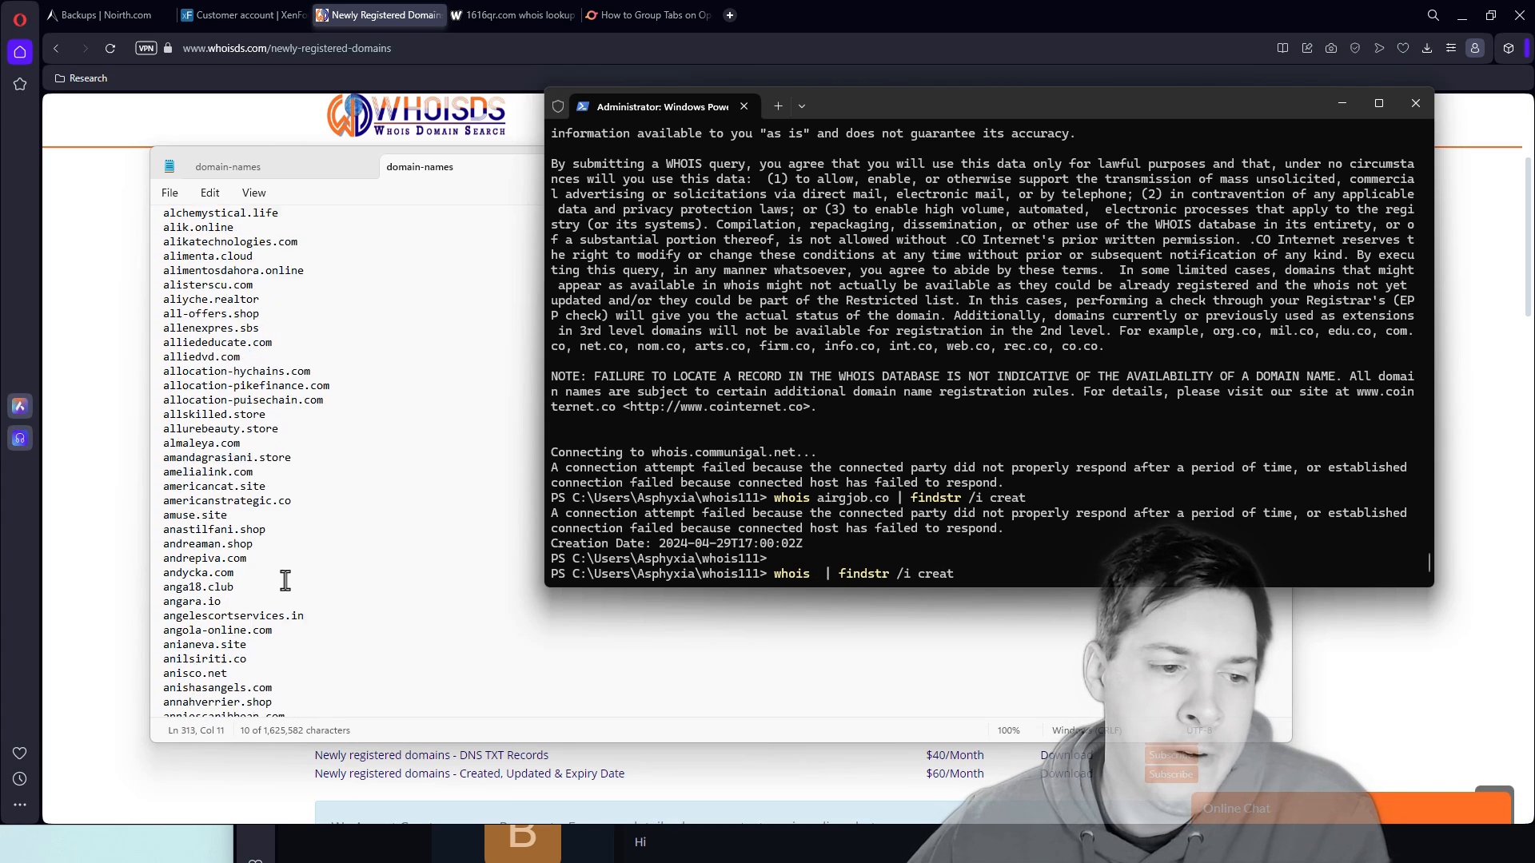
# Step: Filter whois astri147.icu with findstr to show creation date 2024-04-29T01:02:08Z and highlight it
pyautogui.scroll(-3)
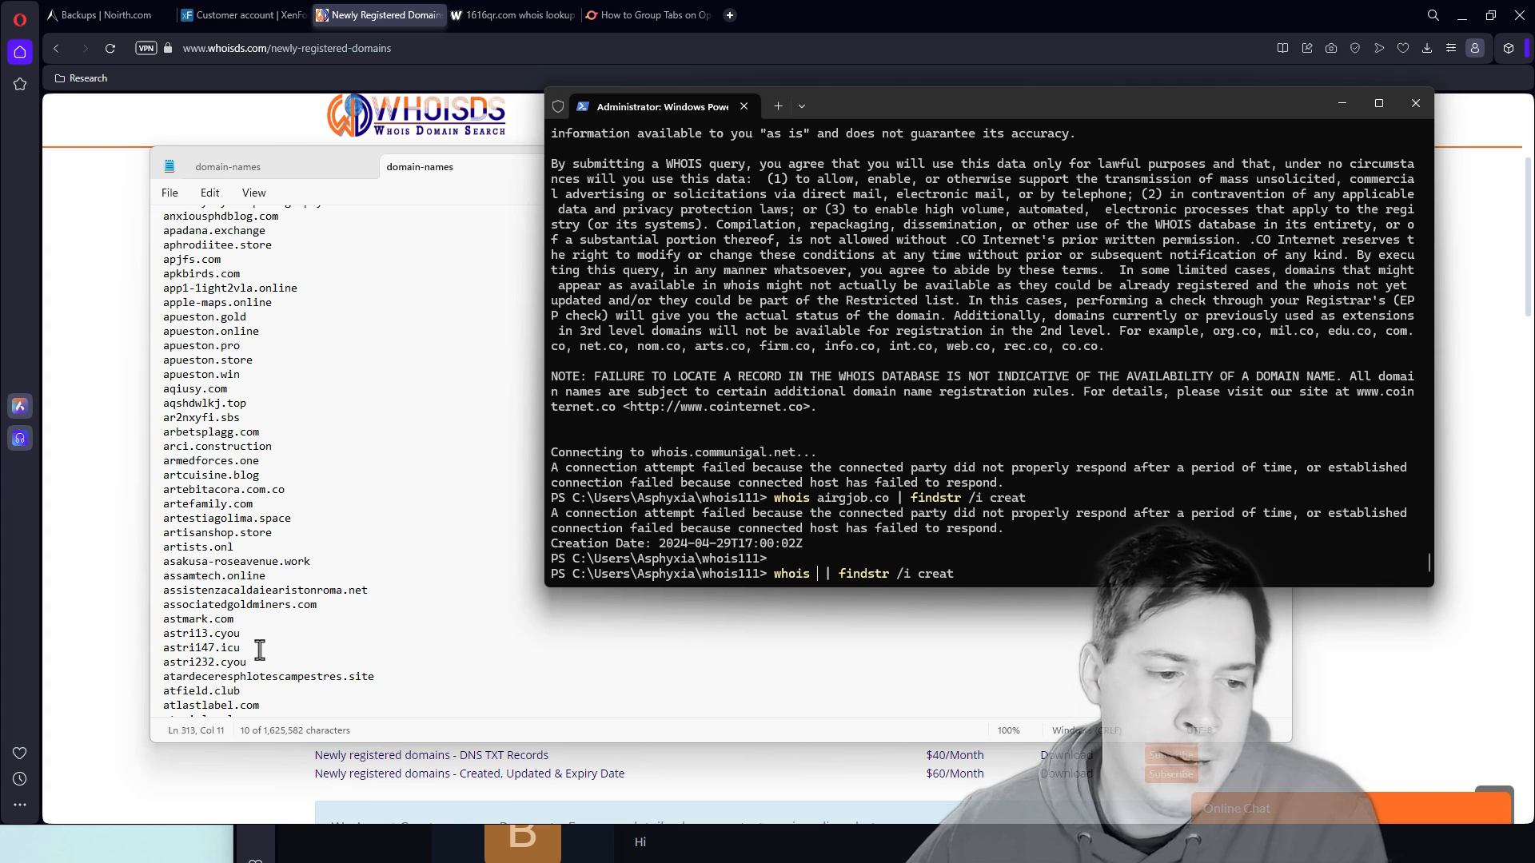
pyautogui.doubleClick(202, 647)
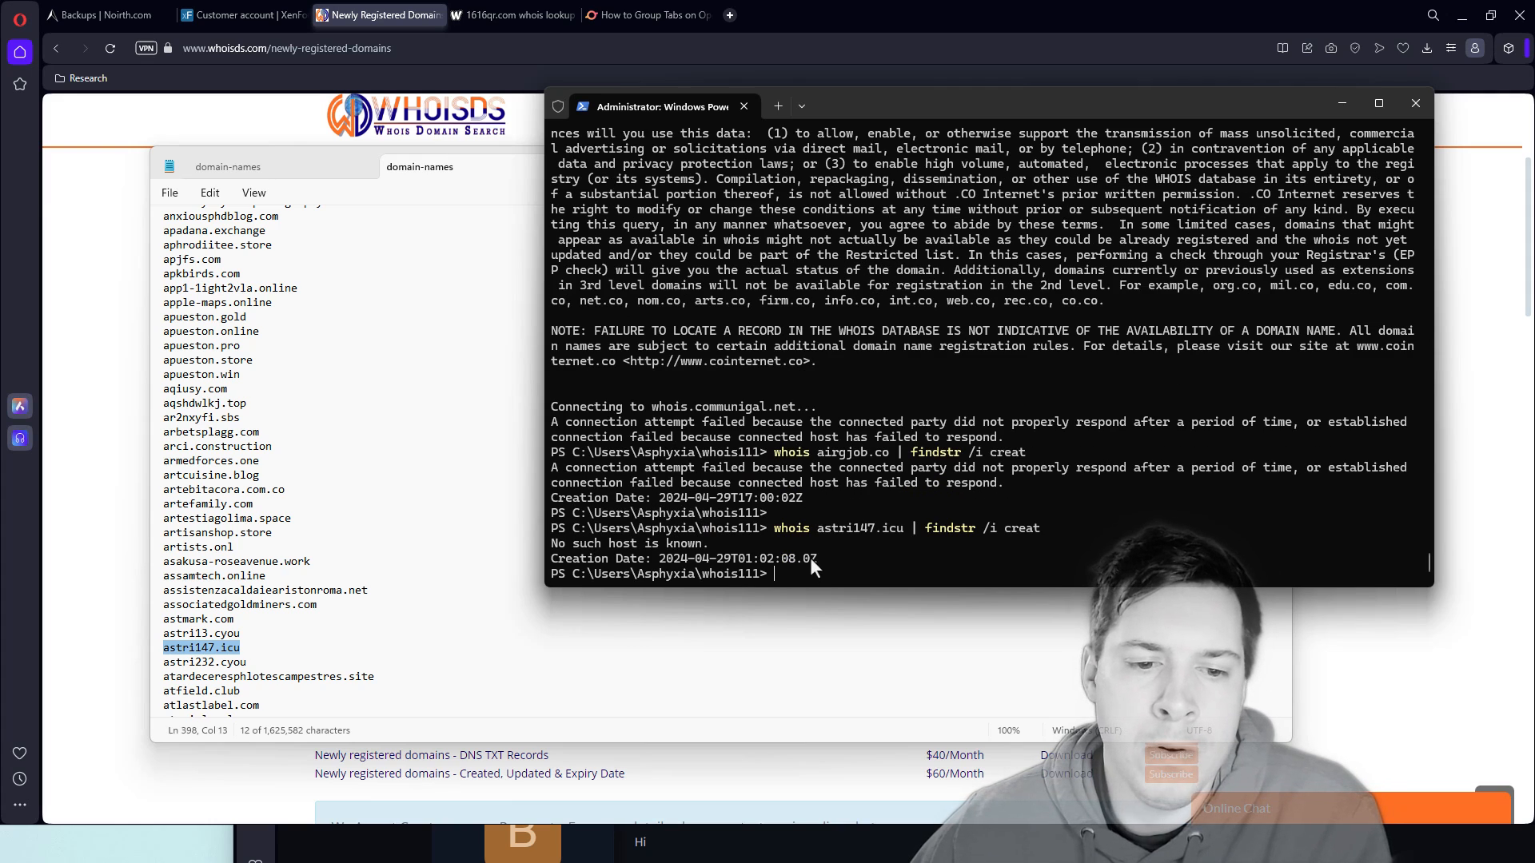
pyautogui.moveTo(552, 558); pyautogui.dragTo(817, 558)
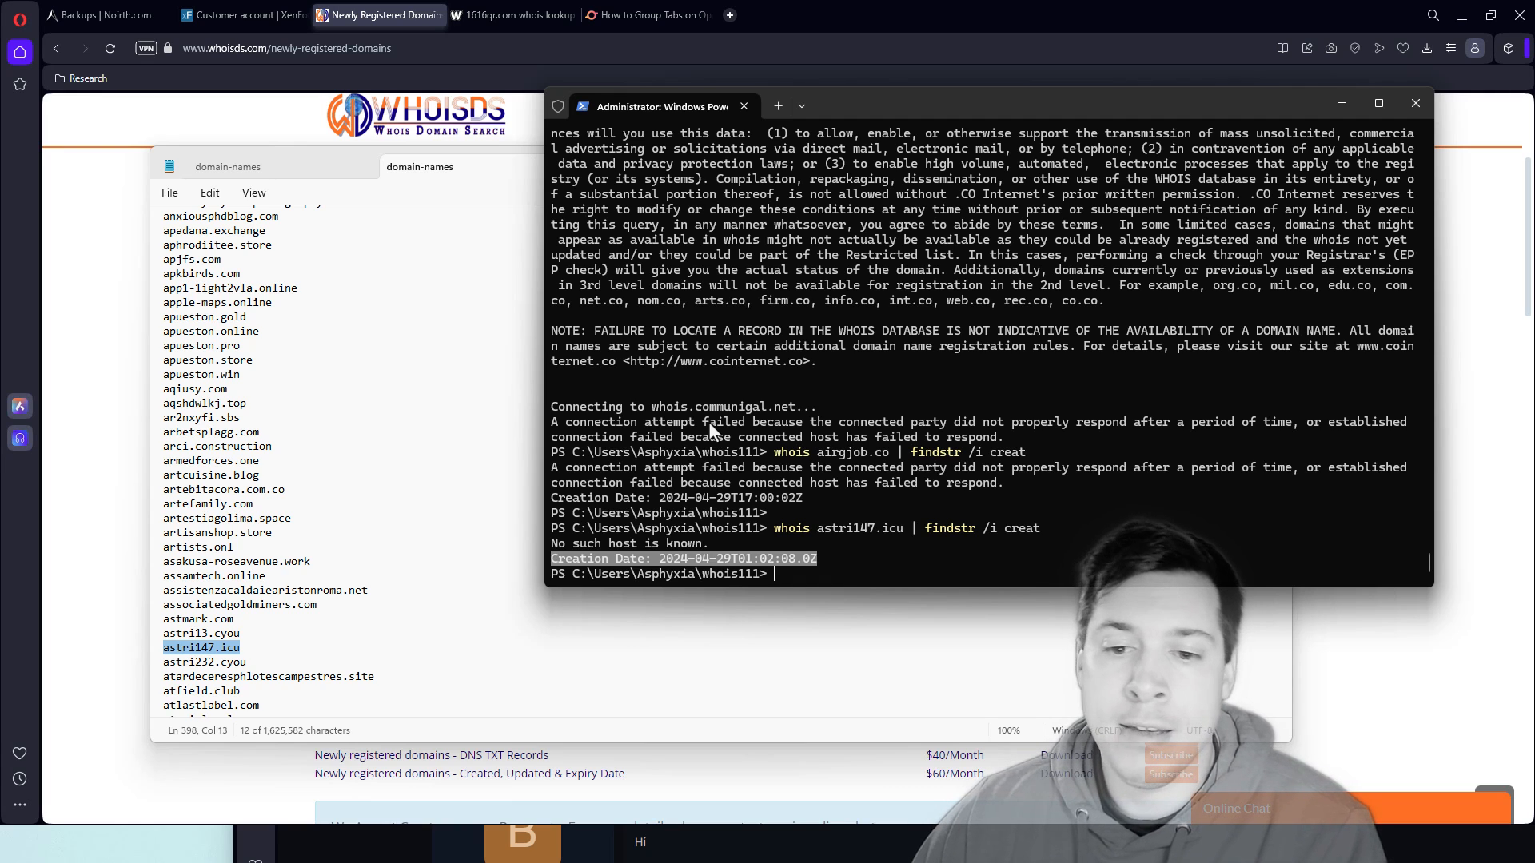
pyautogui.moveTo(837, 502)
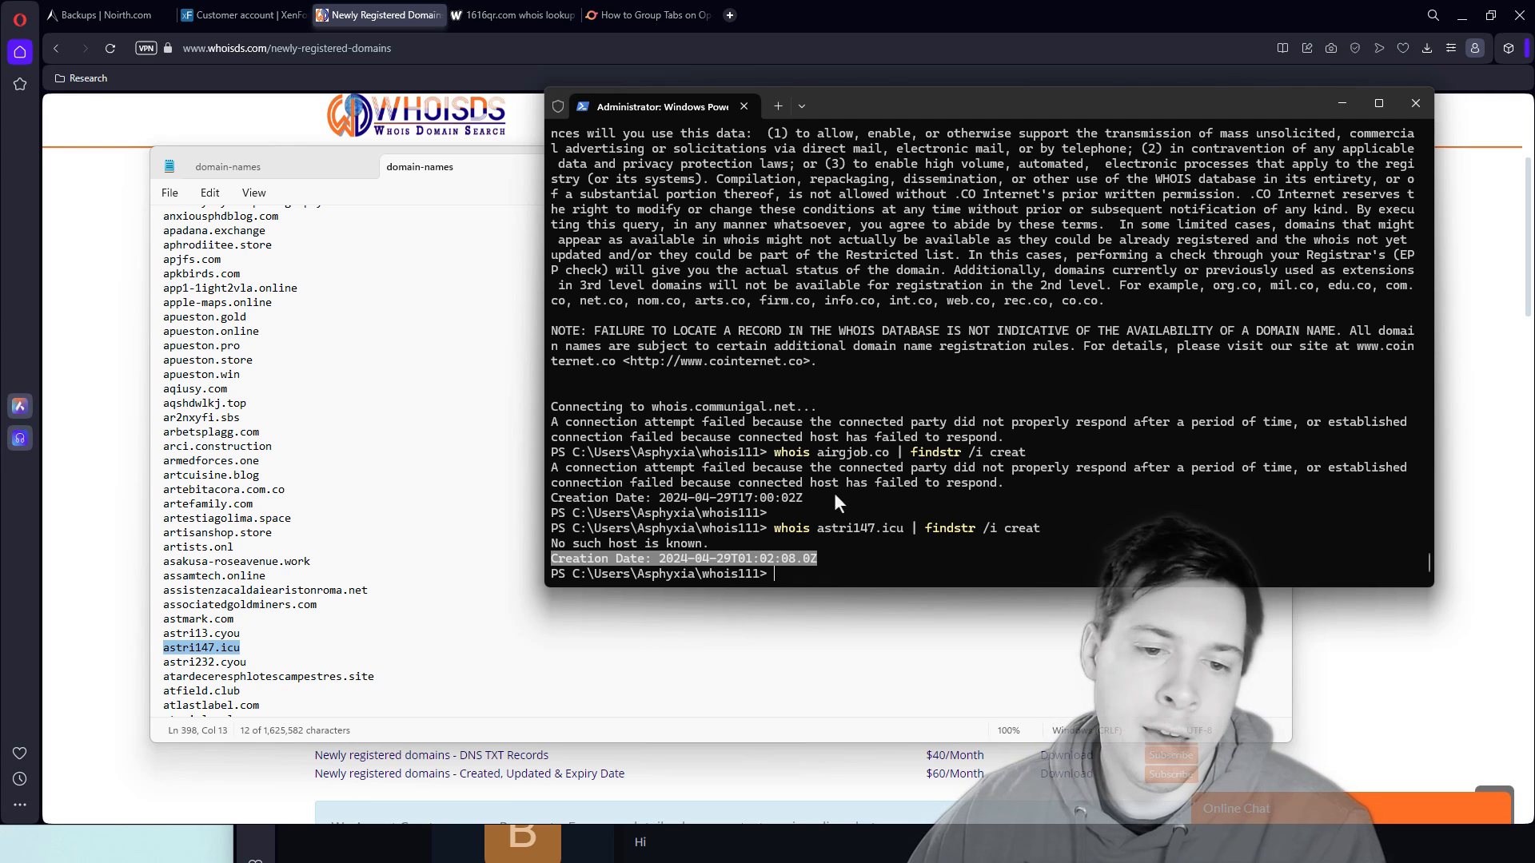
pyautogui.moveTo(739, 550)
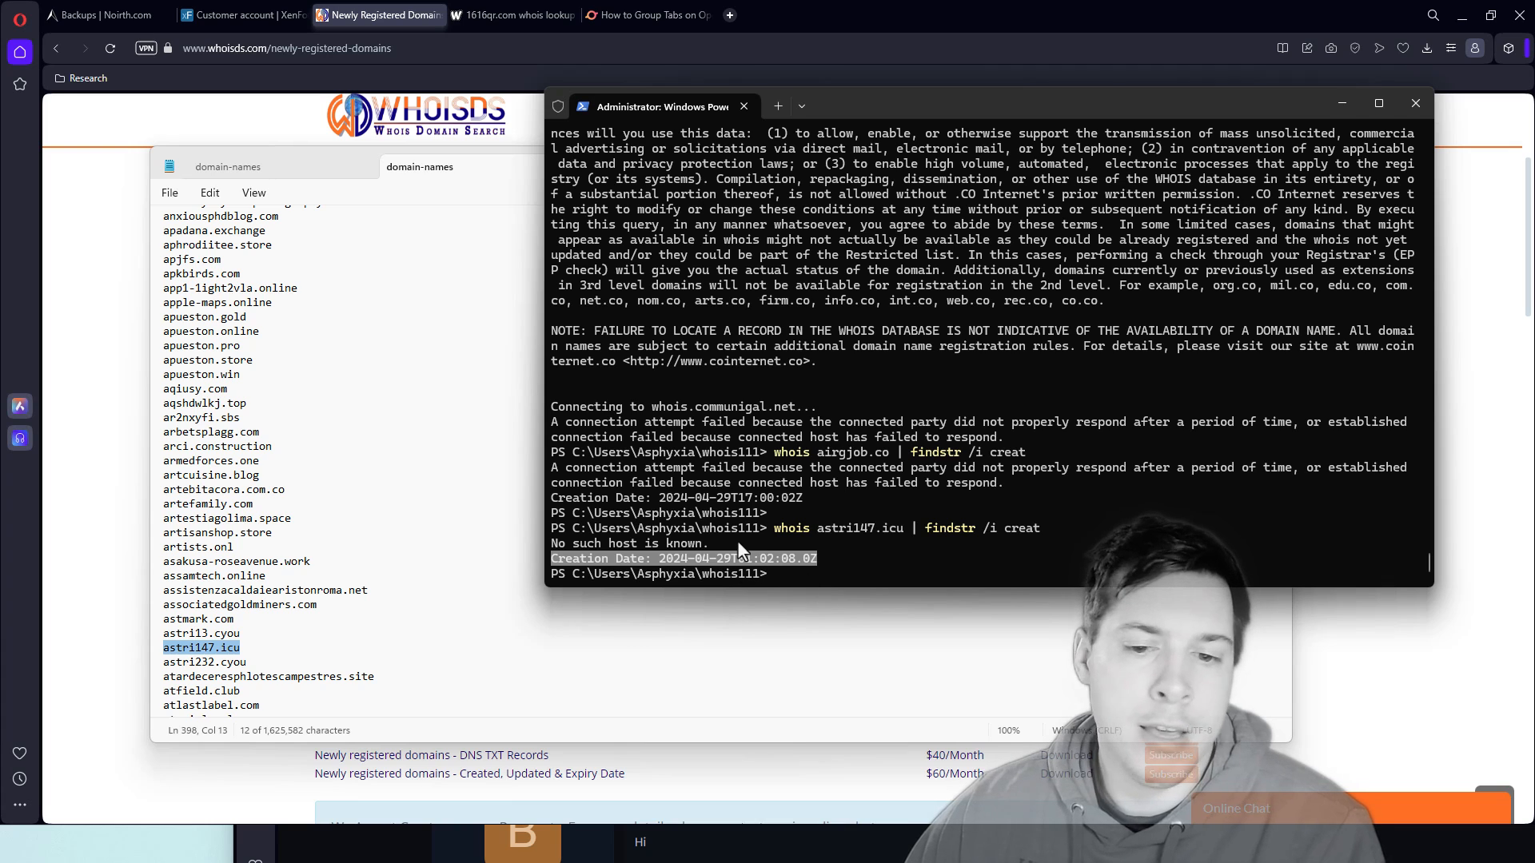